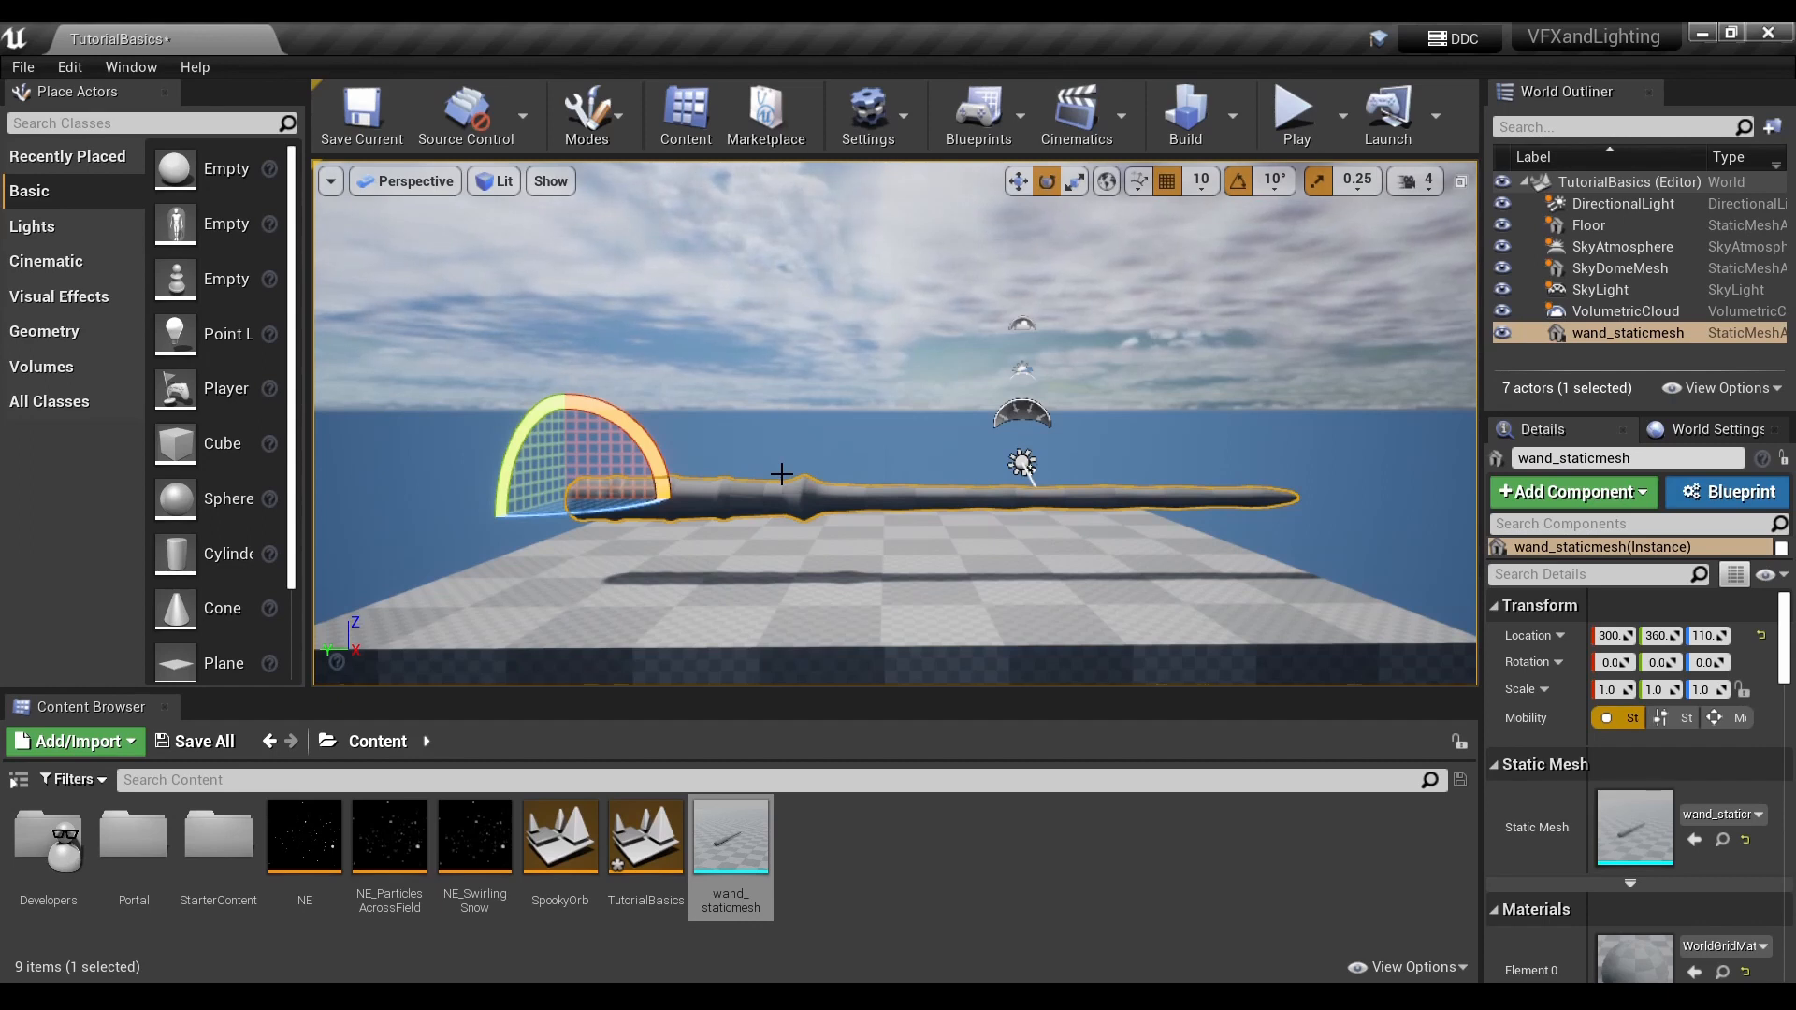
pyautogui.moveTo(829, 381)
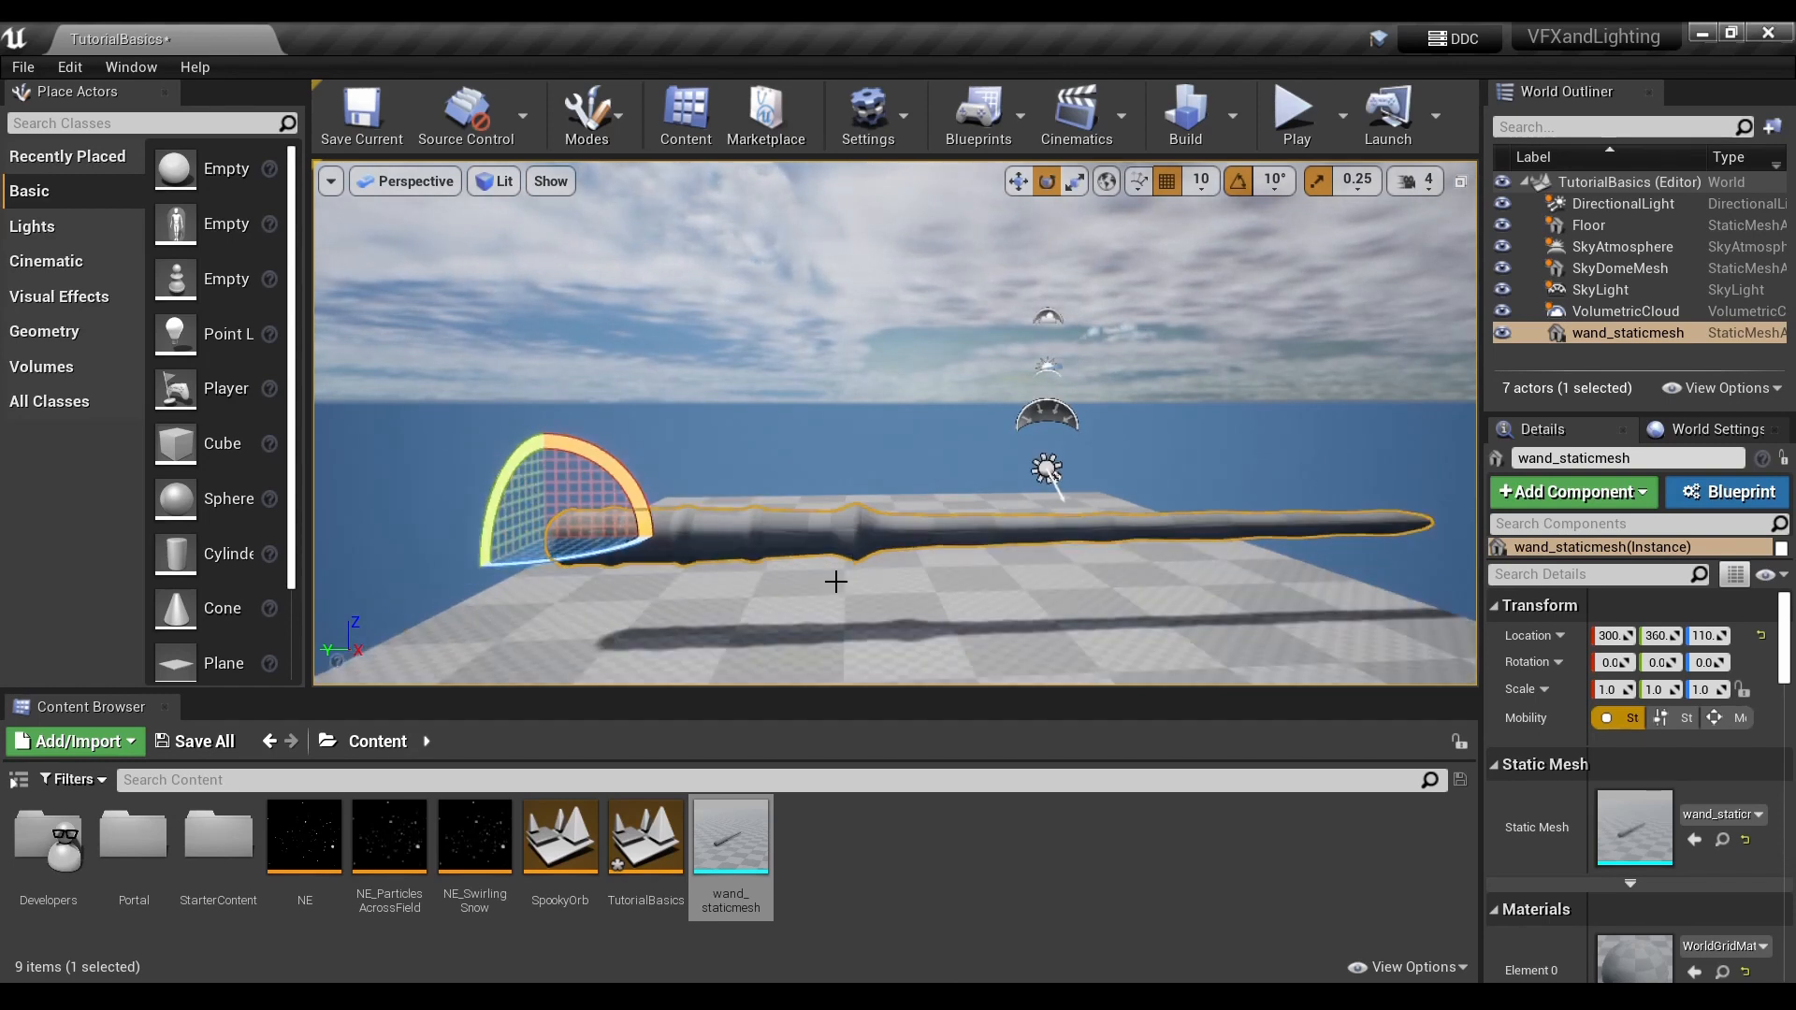
pyautogui.moveTo(894, 542)
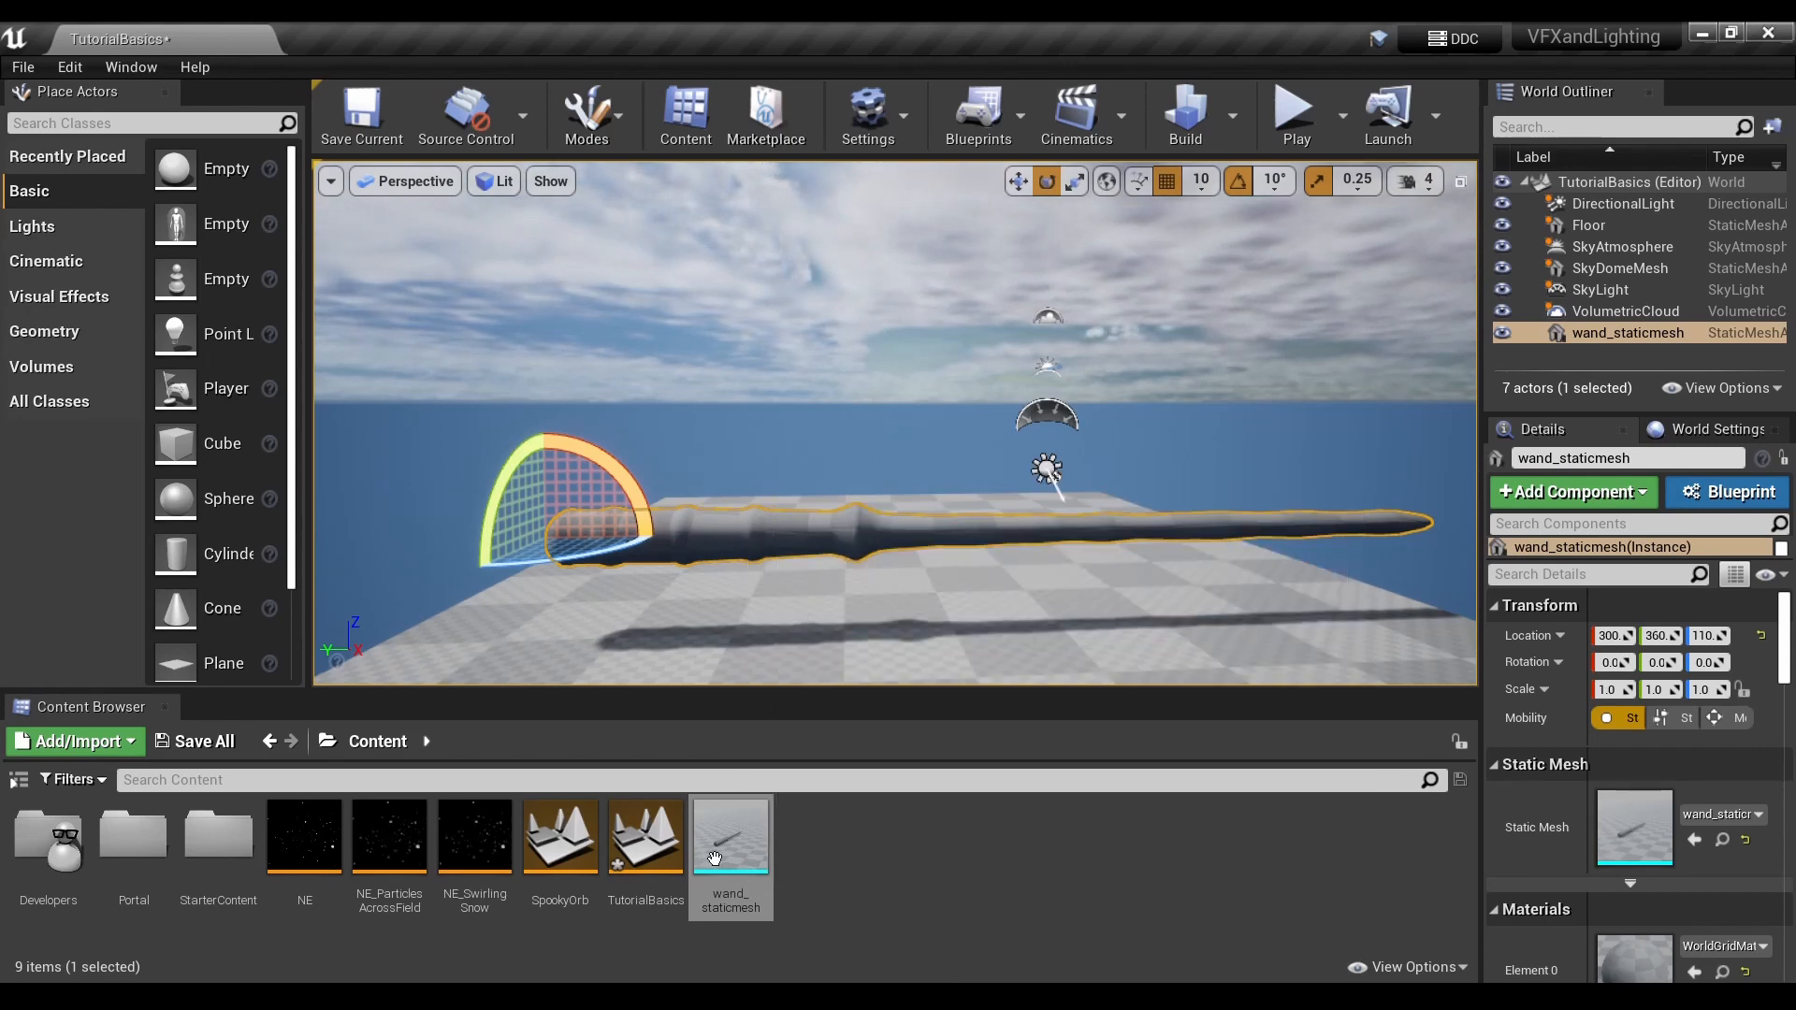
# Open wand_staticmesh in the mesh editor and scroll Details down to Import Settings > Transform
pyautogui.doubleClick(730, 834)
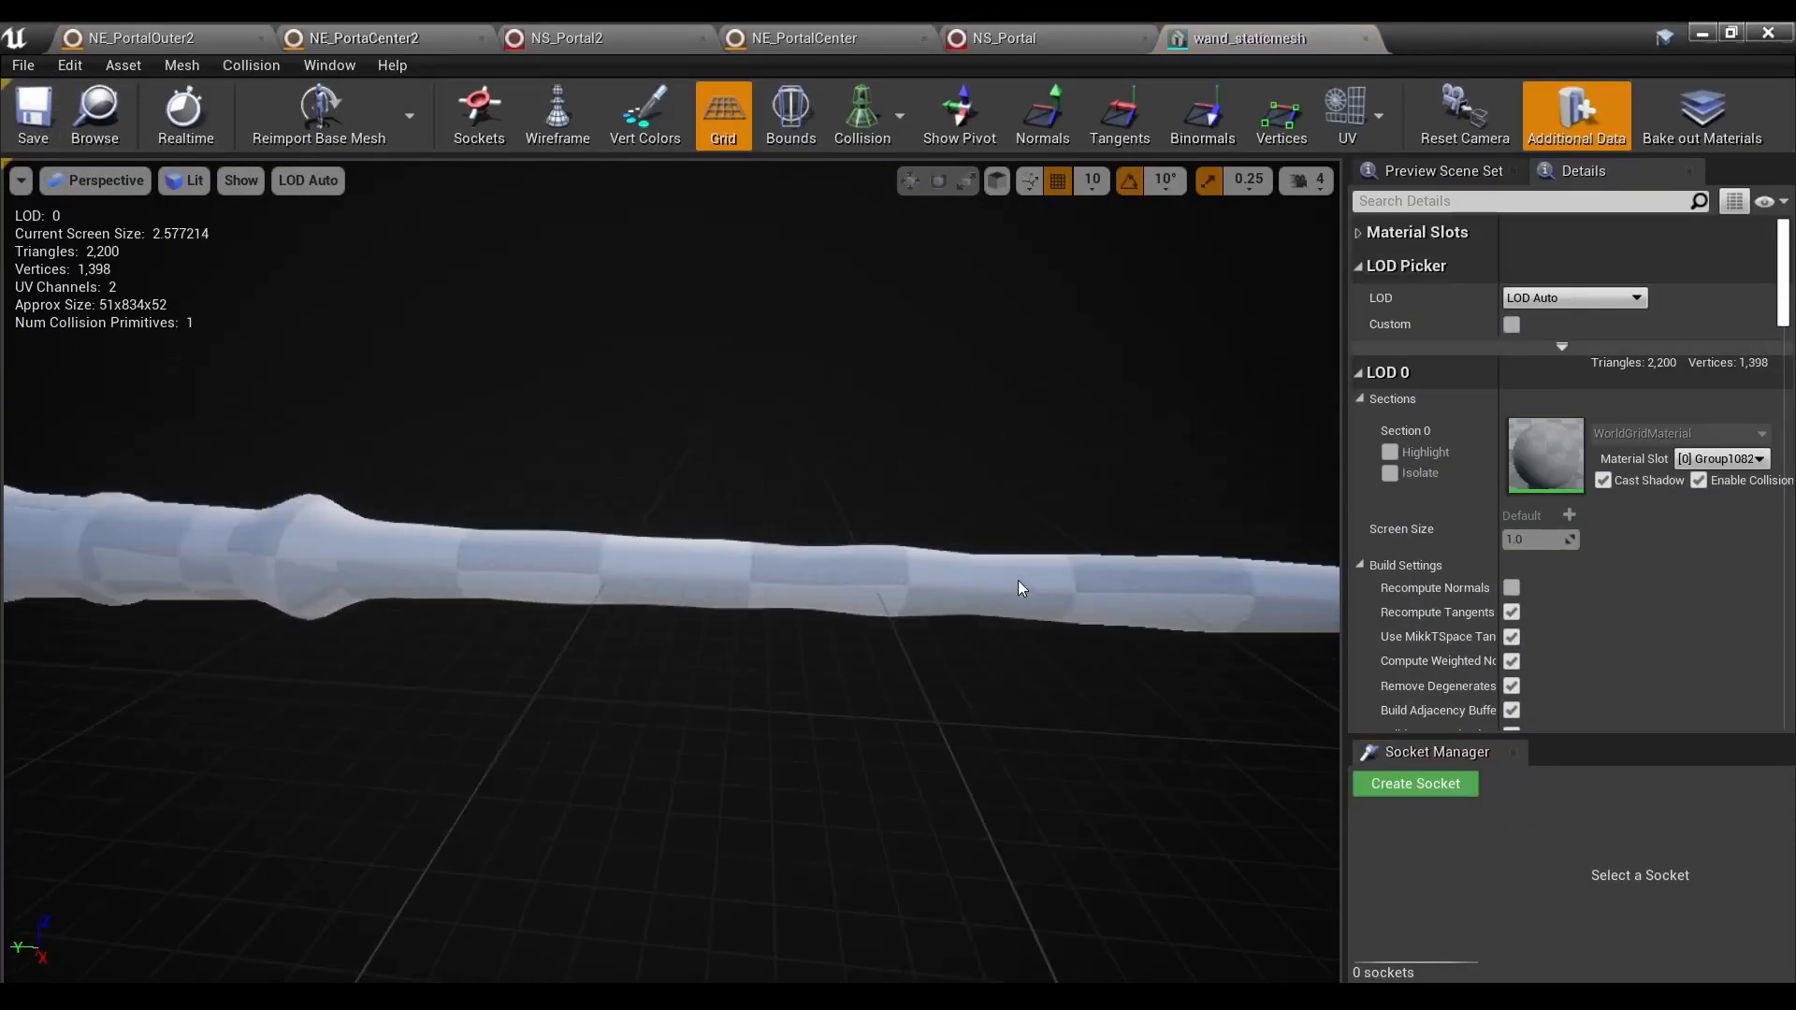
pyautogui.scroll(-3)
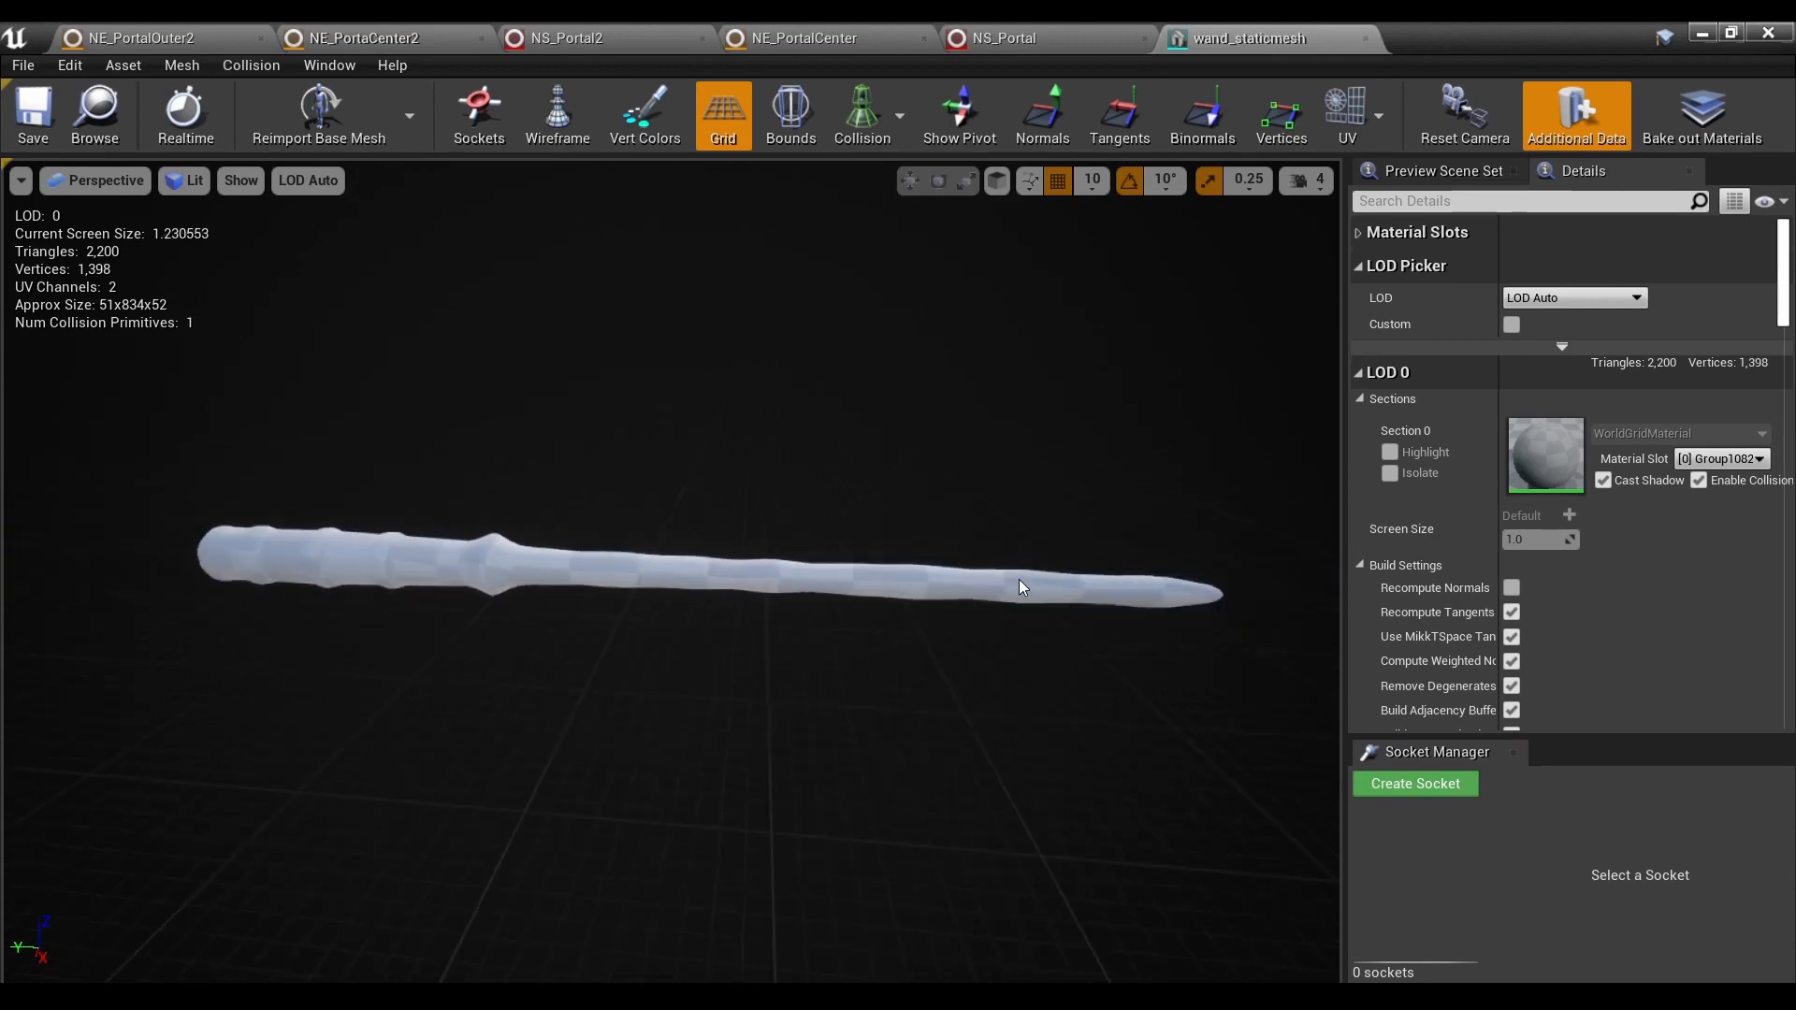
pyautogui.scroll(-3)
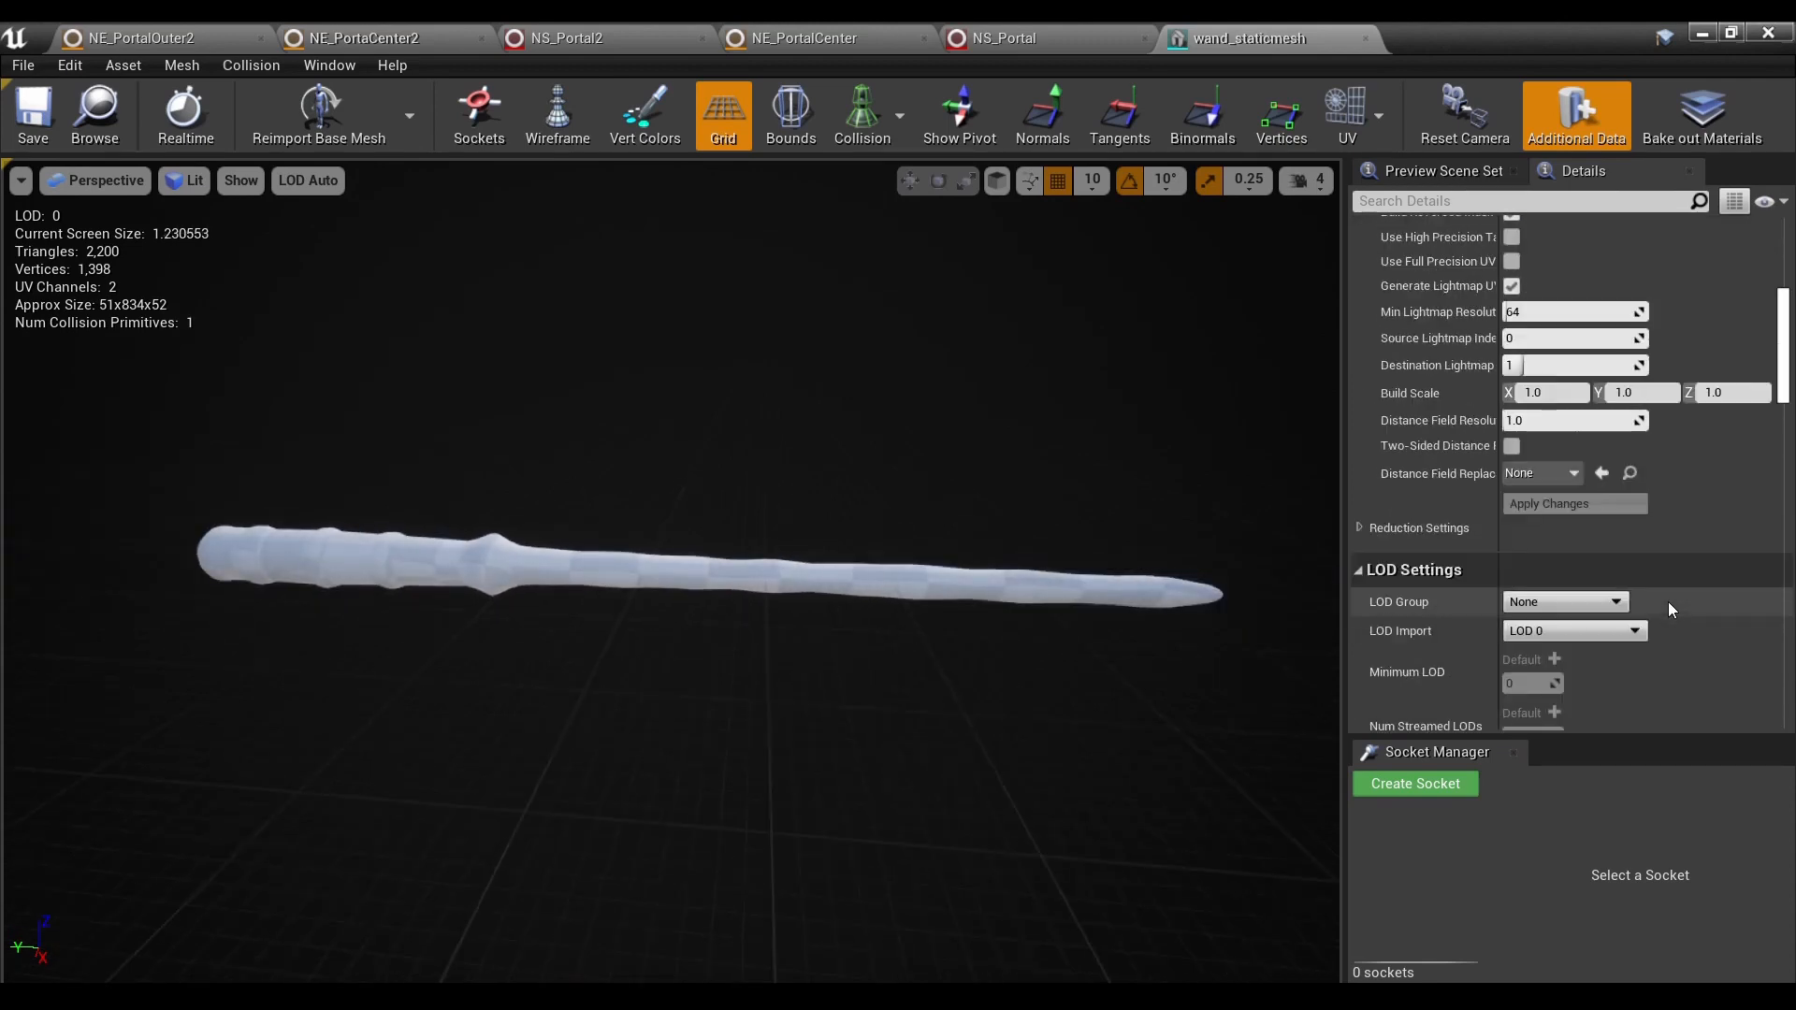
pyautogui.scroll(-3)
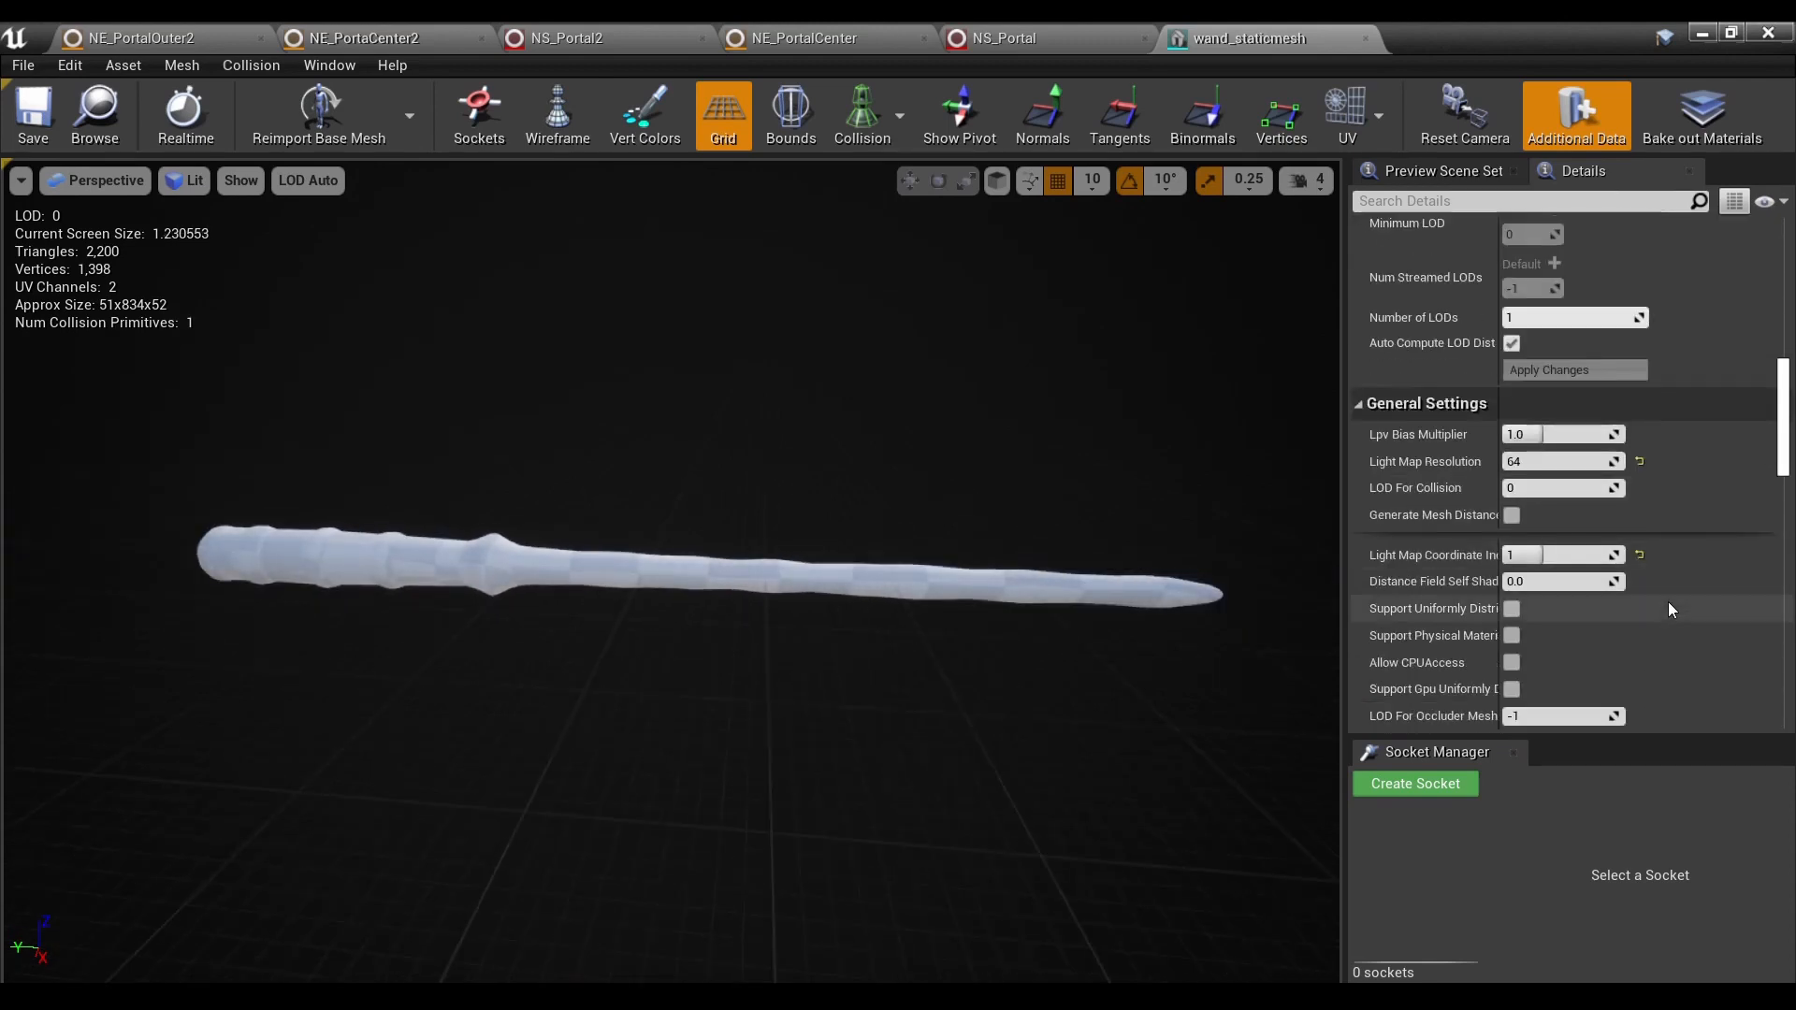
pyautogui.scroll(-3)
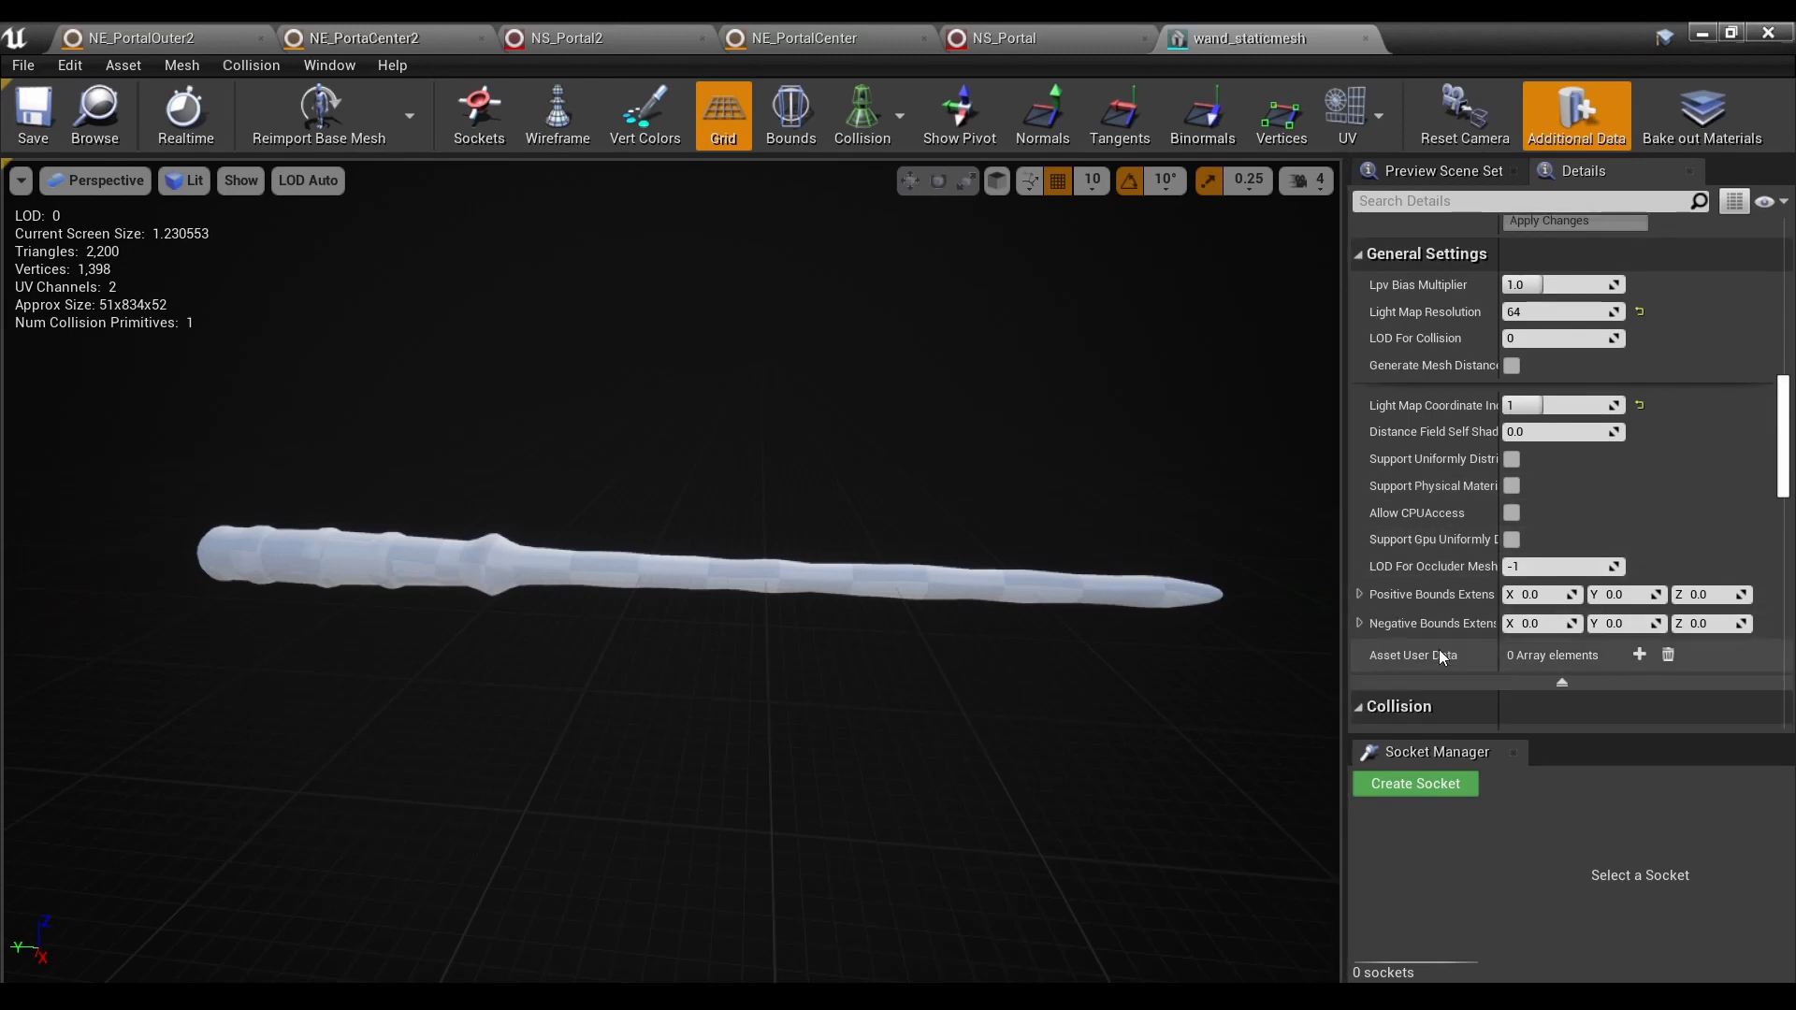
pyautogui.scroll(-3)
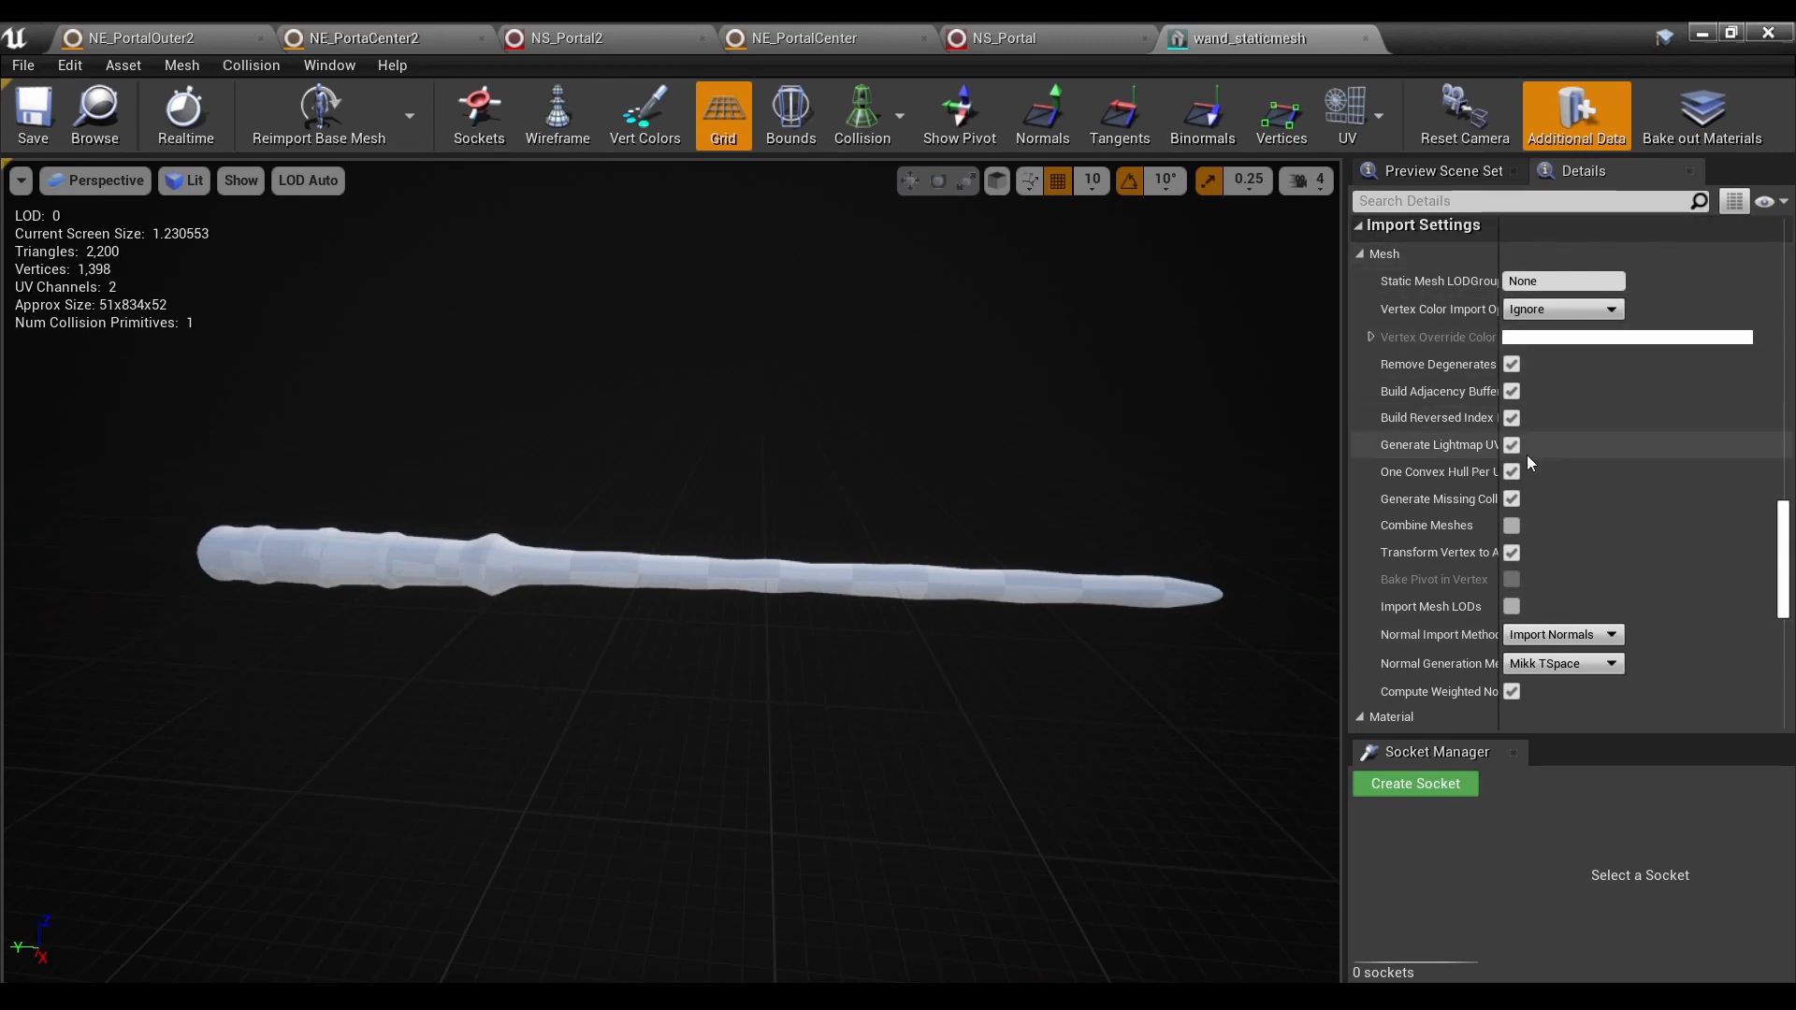
pyautogui.moveTo(1523, 421)
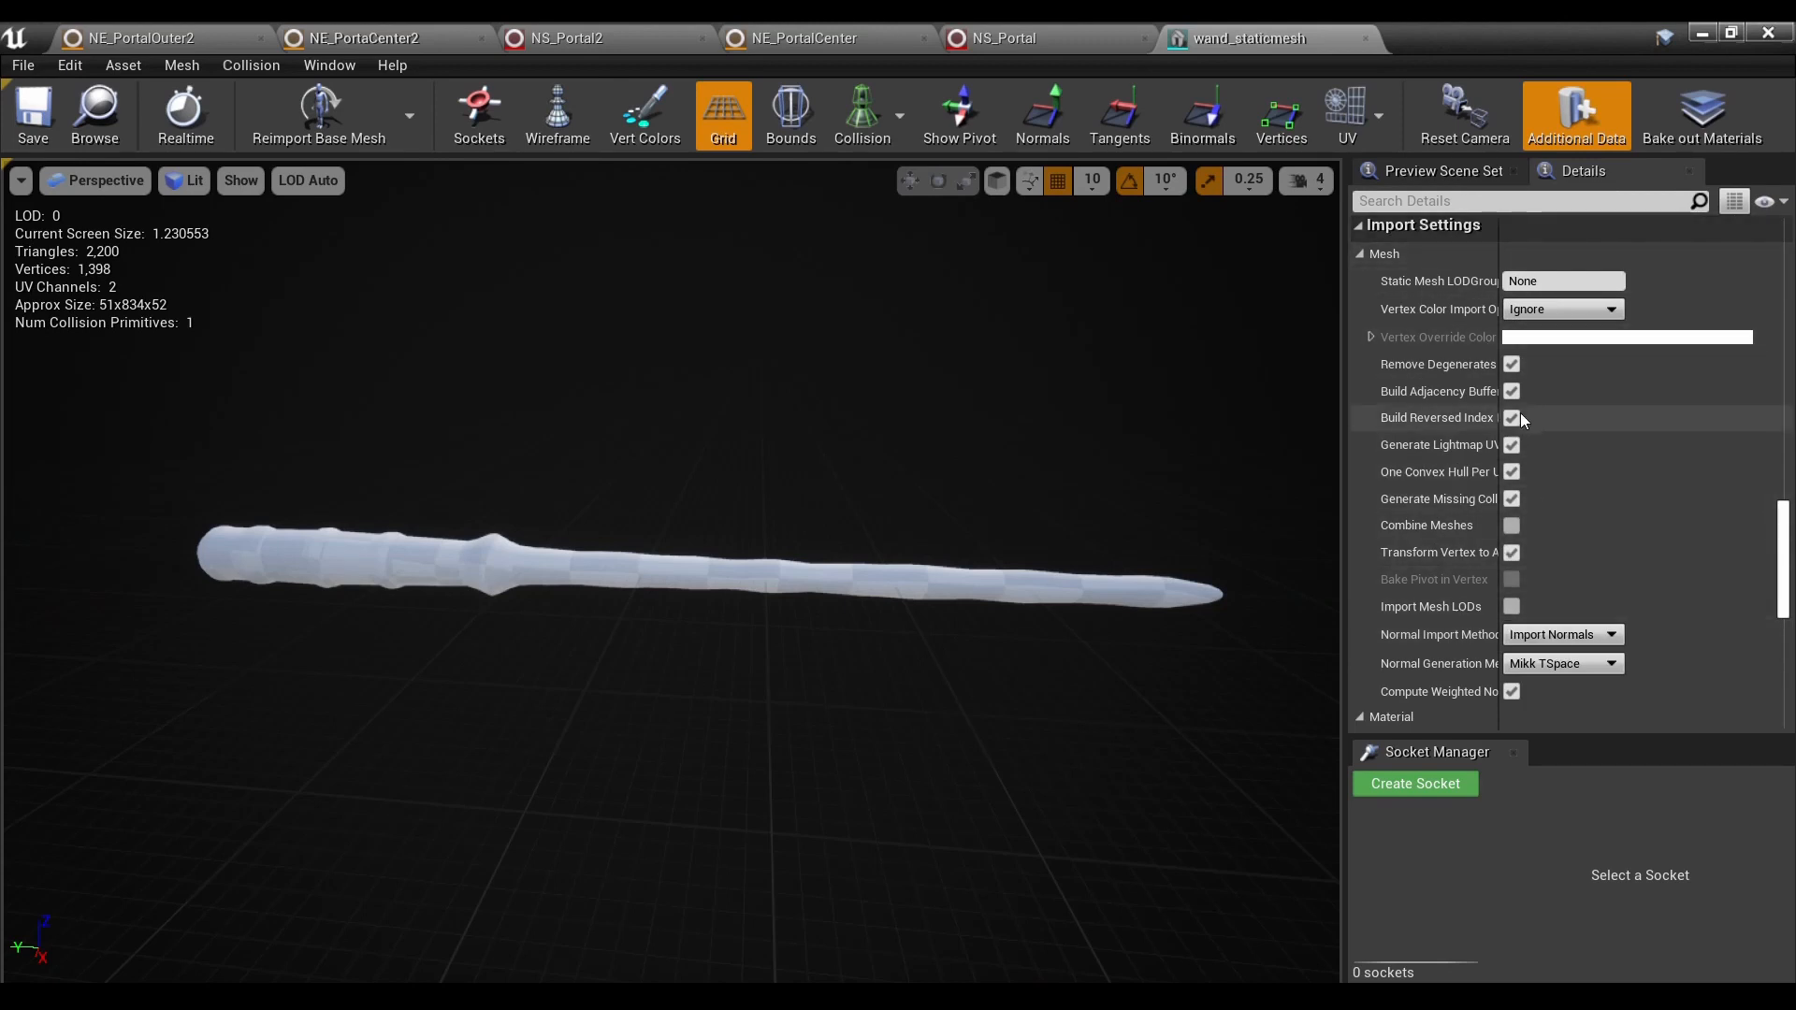
pyautogui.scroll(-3)
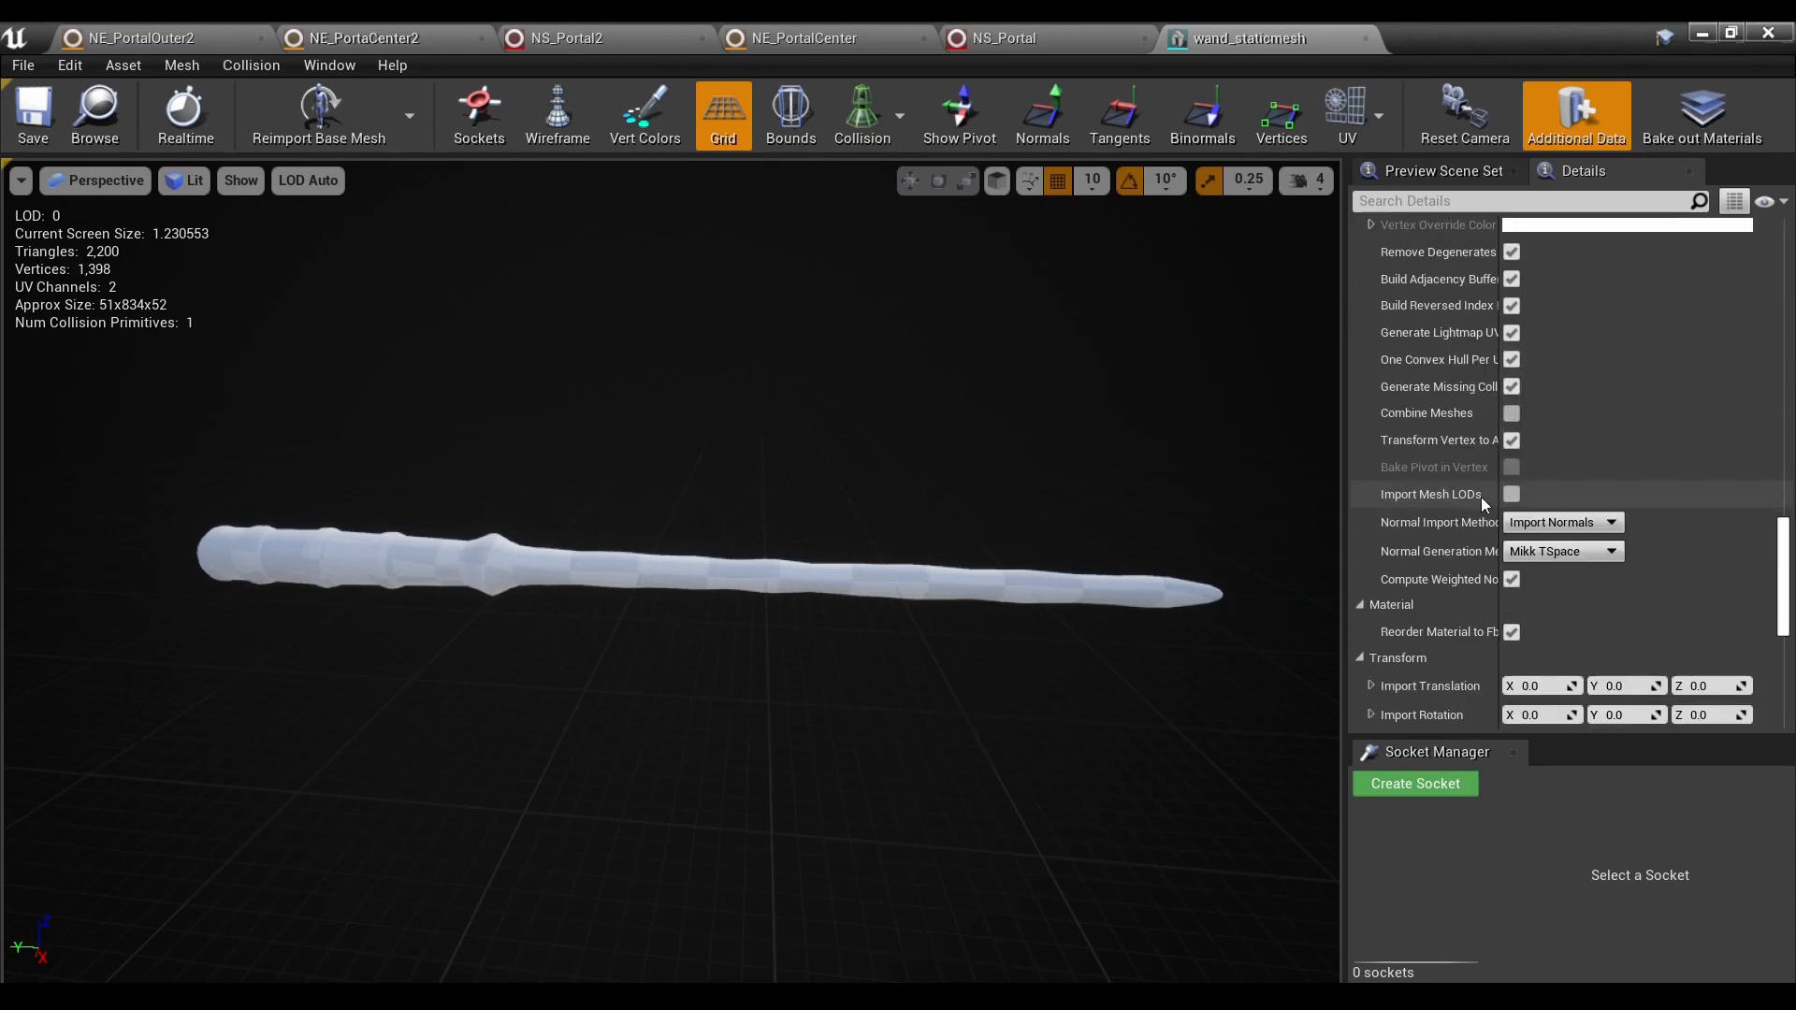
pyautogui.scroll(-3)
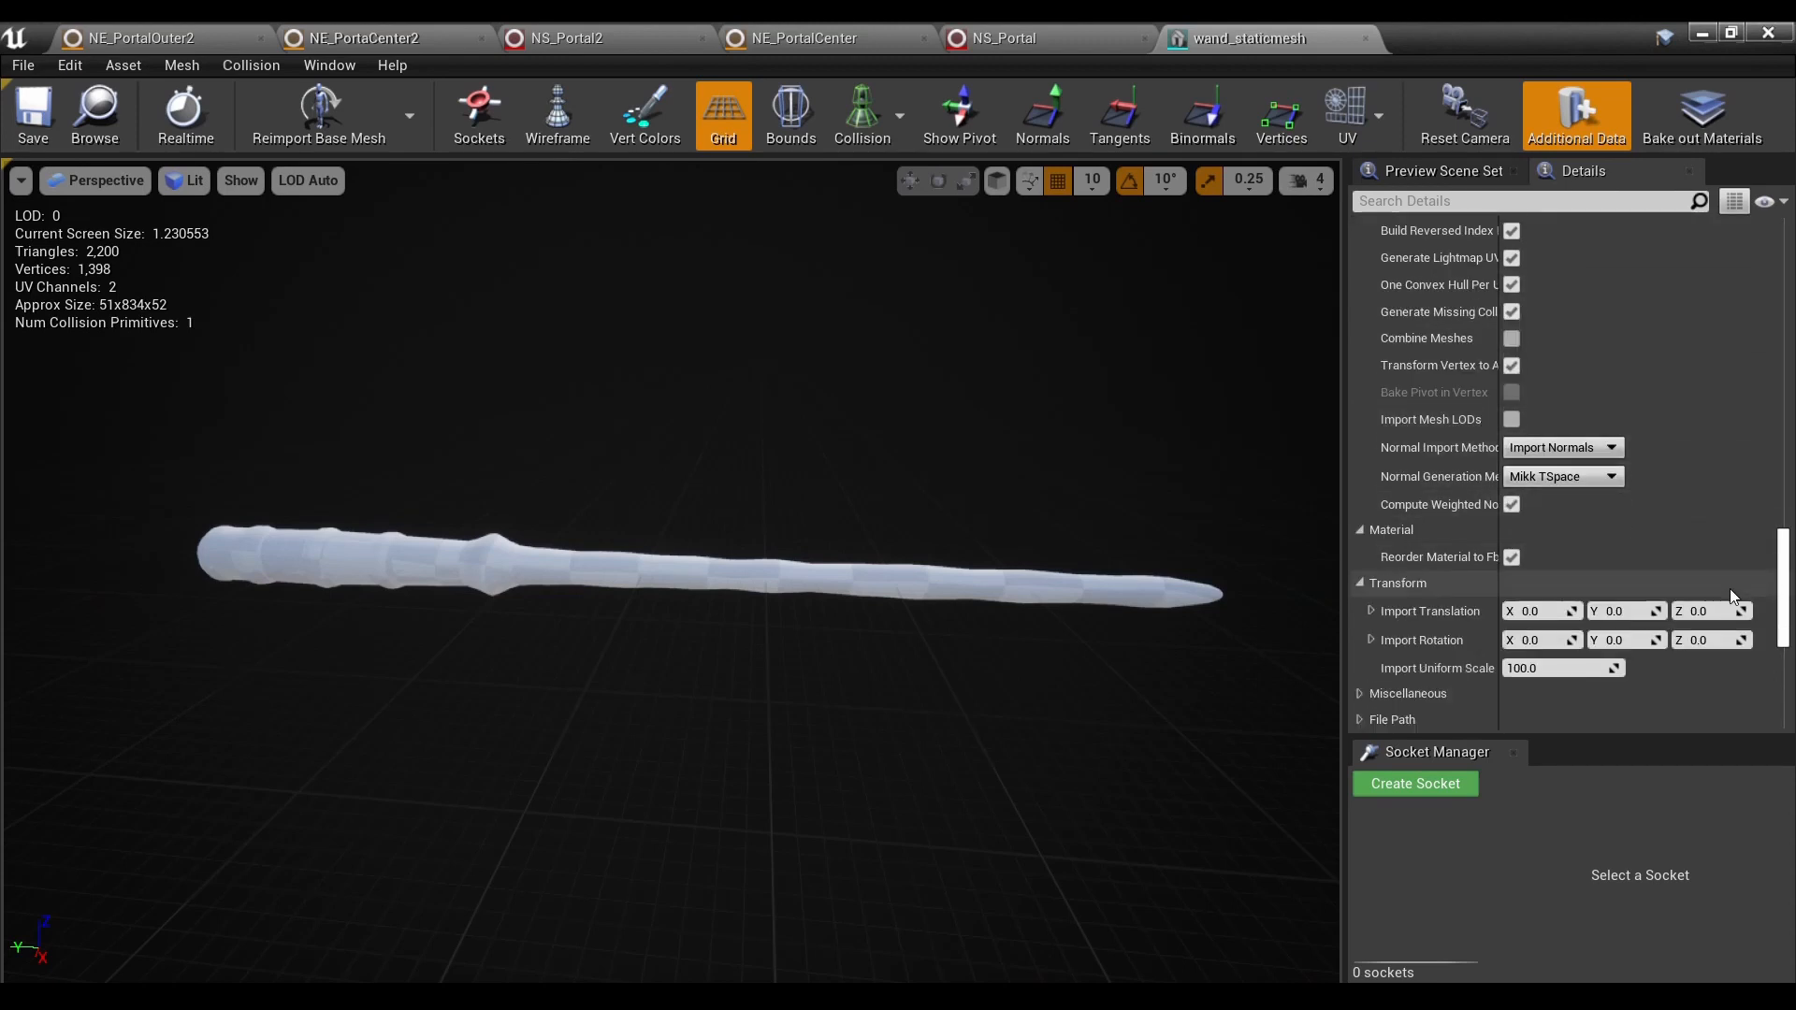
pyautogui.scroll(-3)
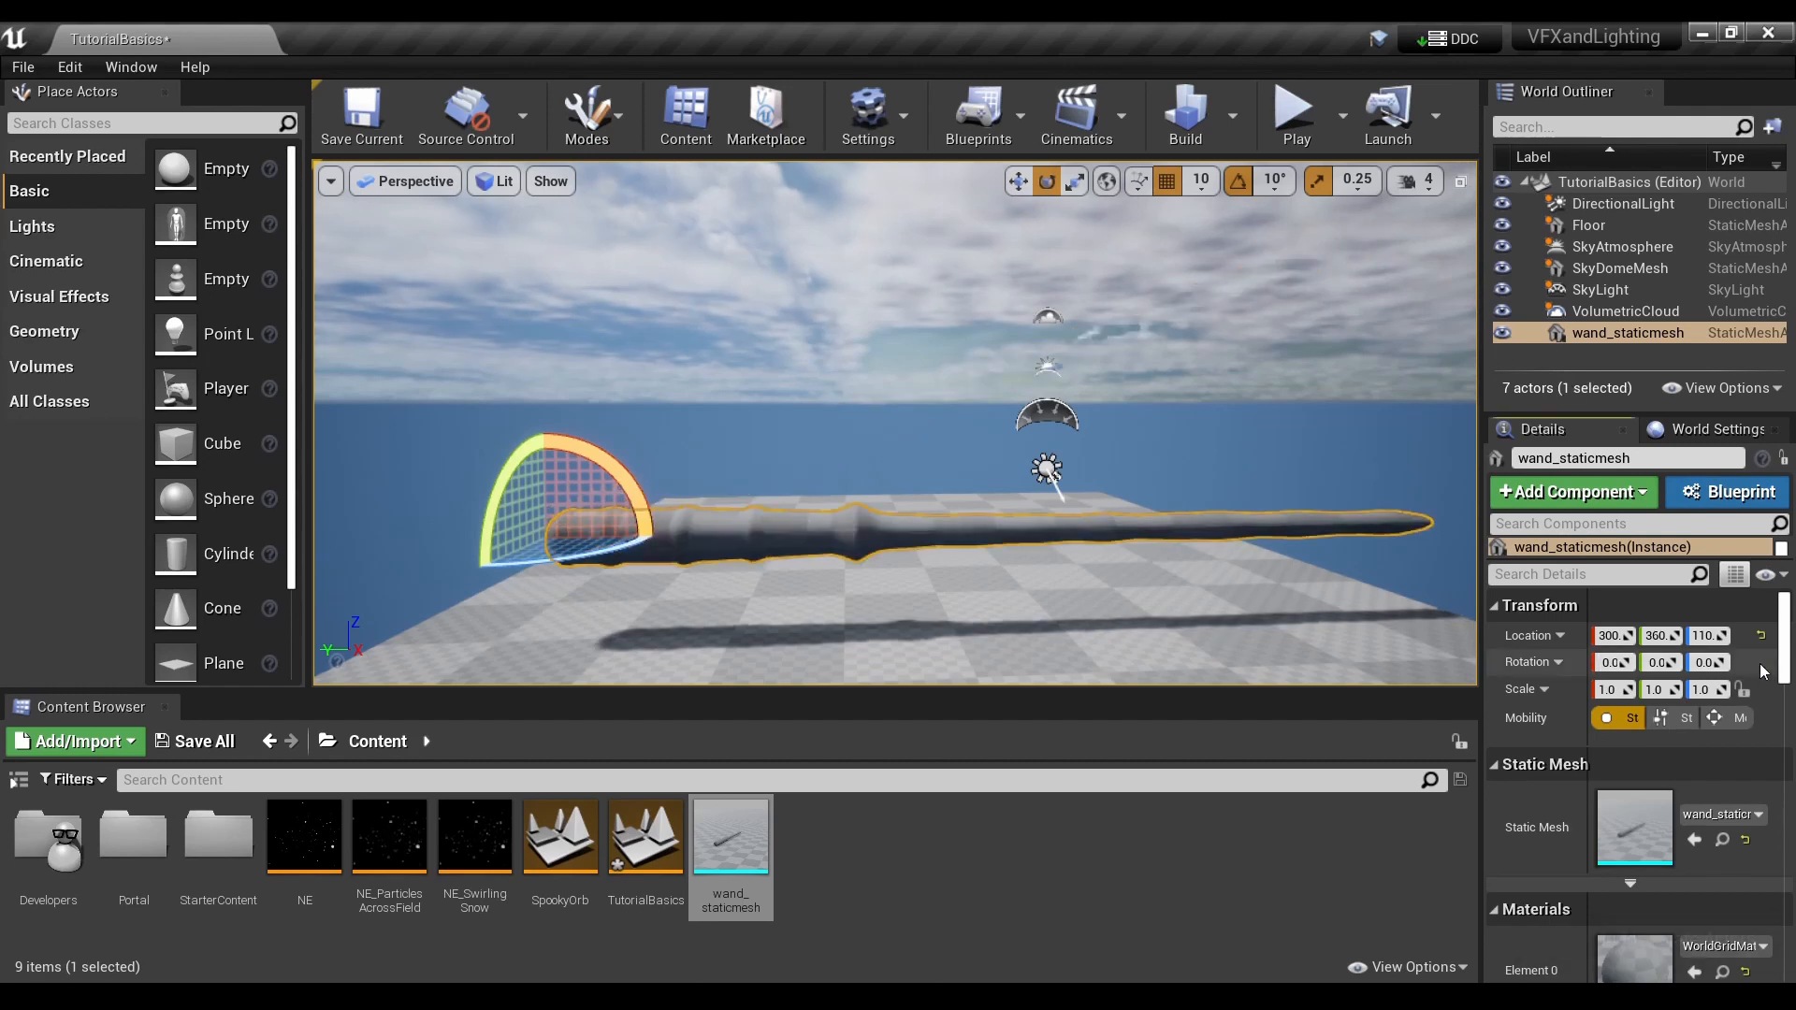
pyautogui.moveTo(730, 836)
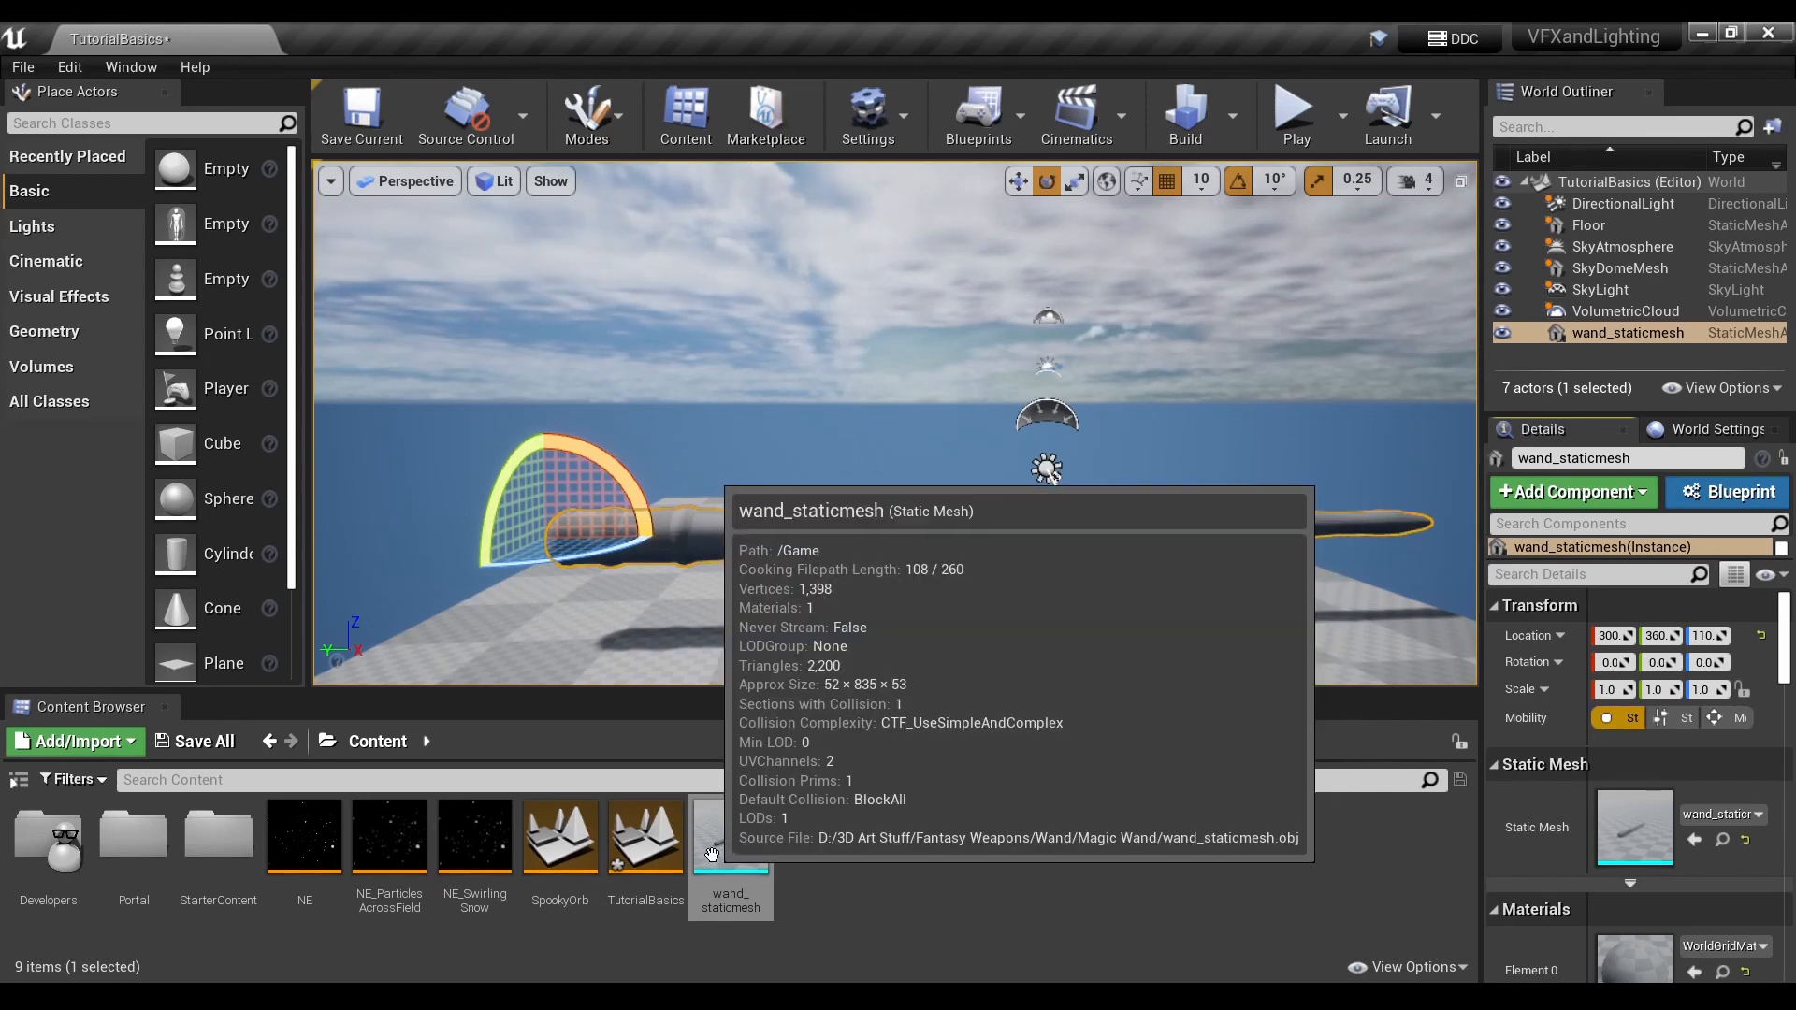
# Reopen wand_staticmesh to set Import Rotation X 90 and Import Uniform Scale 20
pyautogui.doubleClick(730, 834)
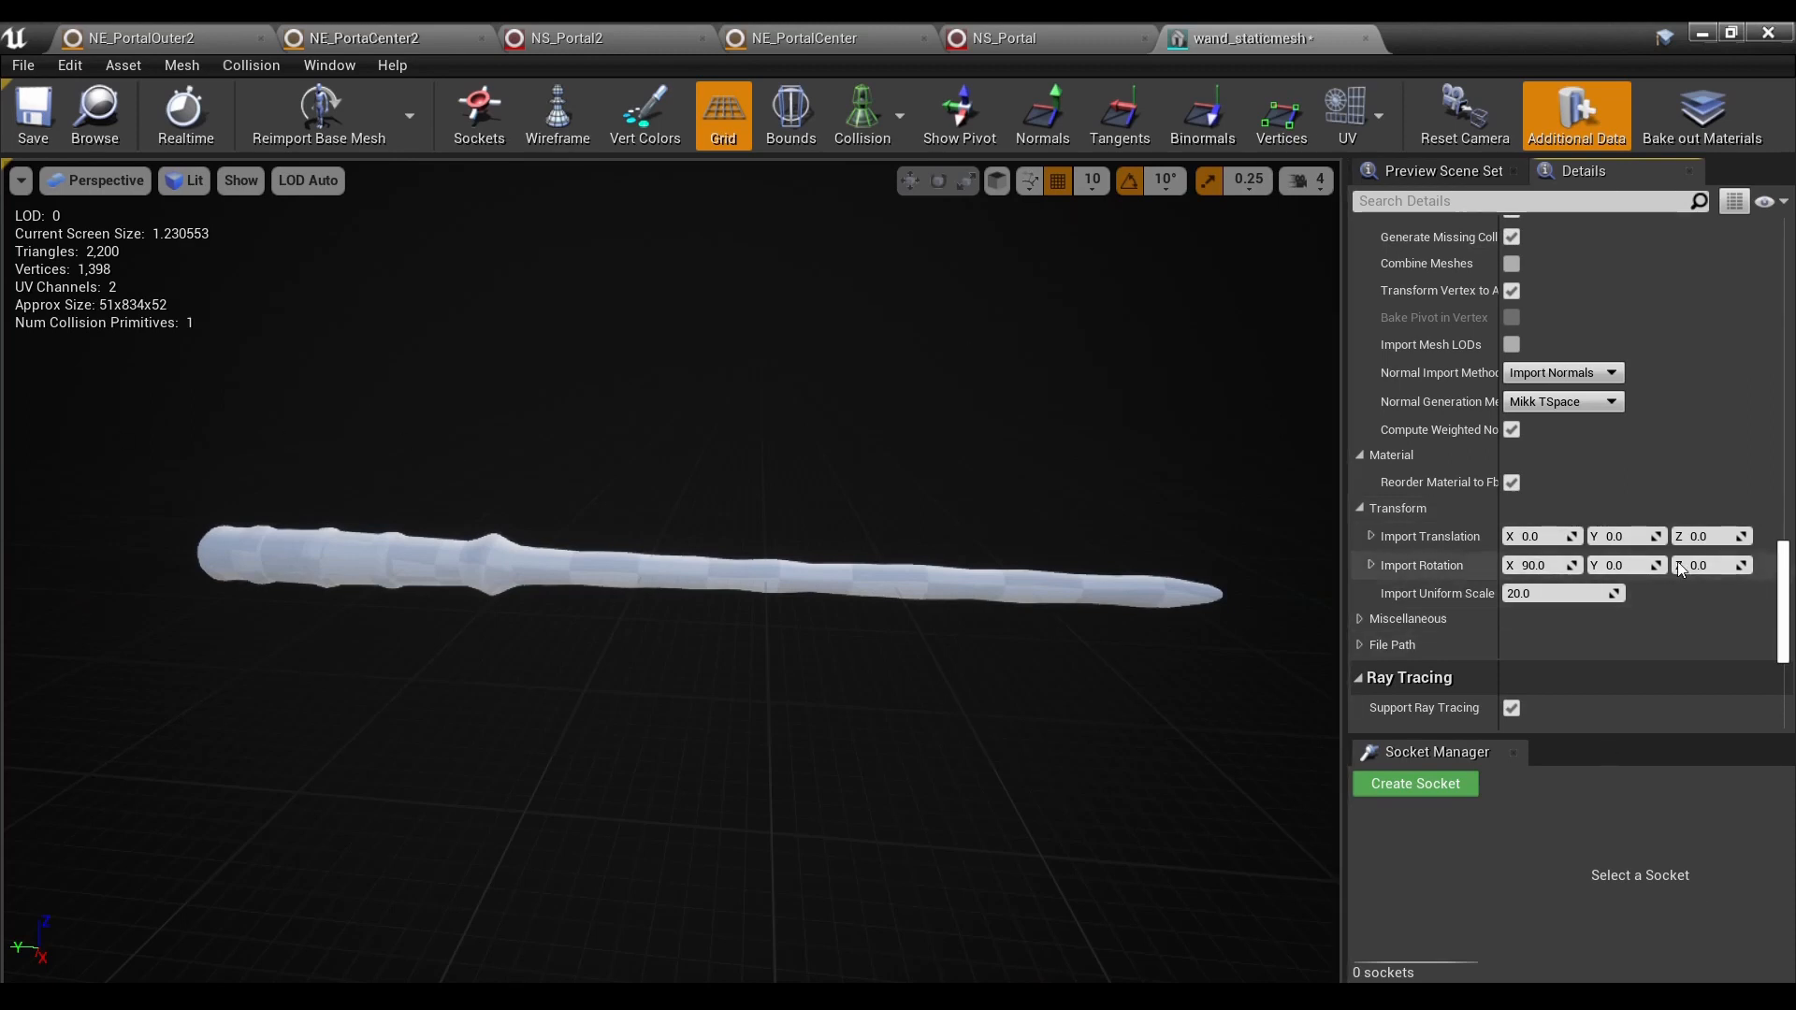
pyautogui.moveTo(876, 385)
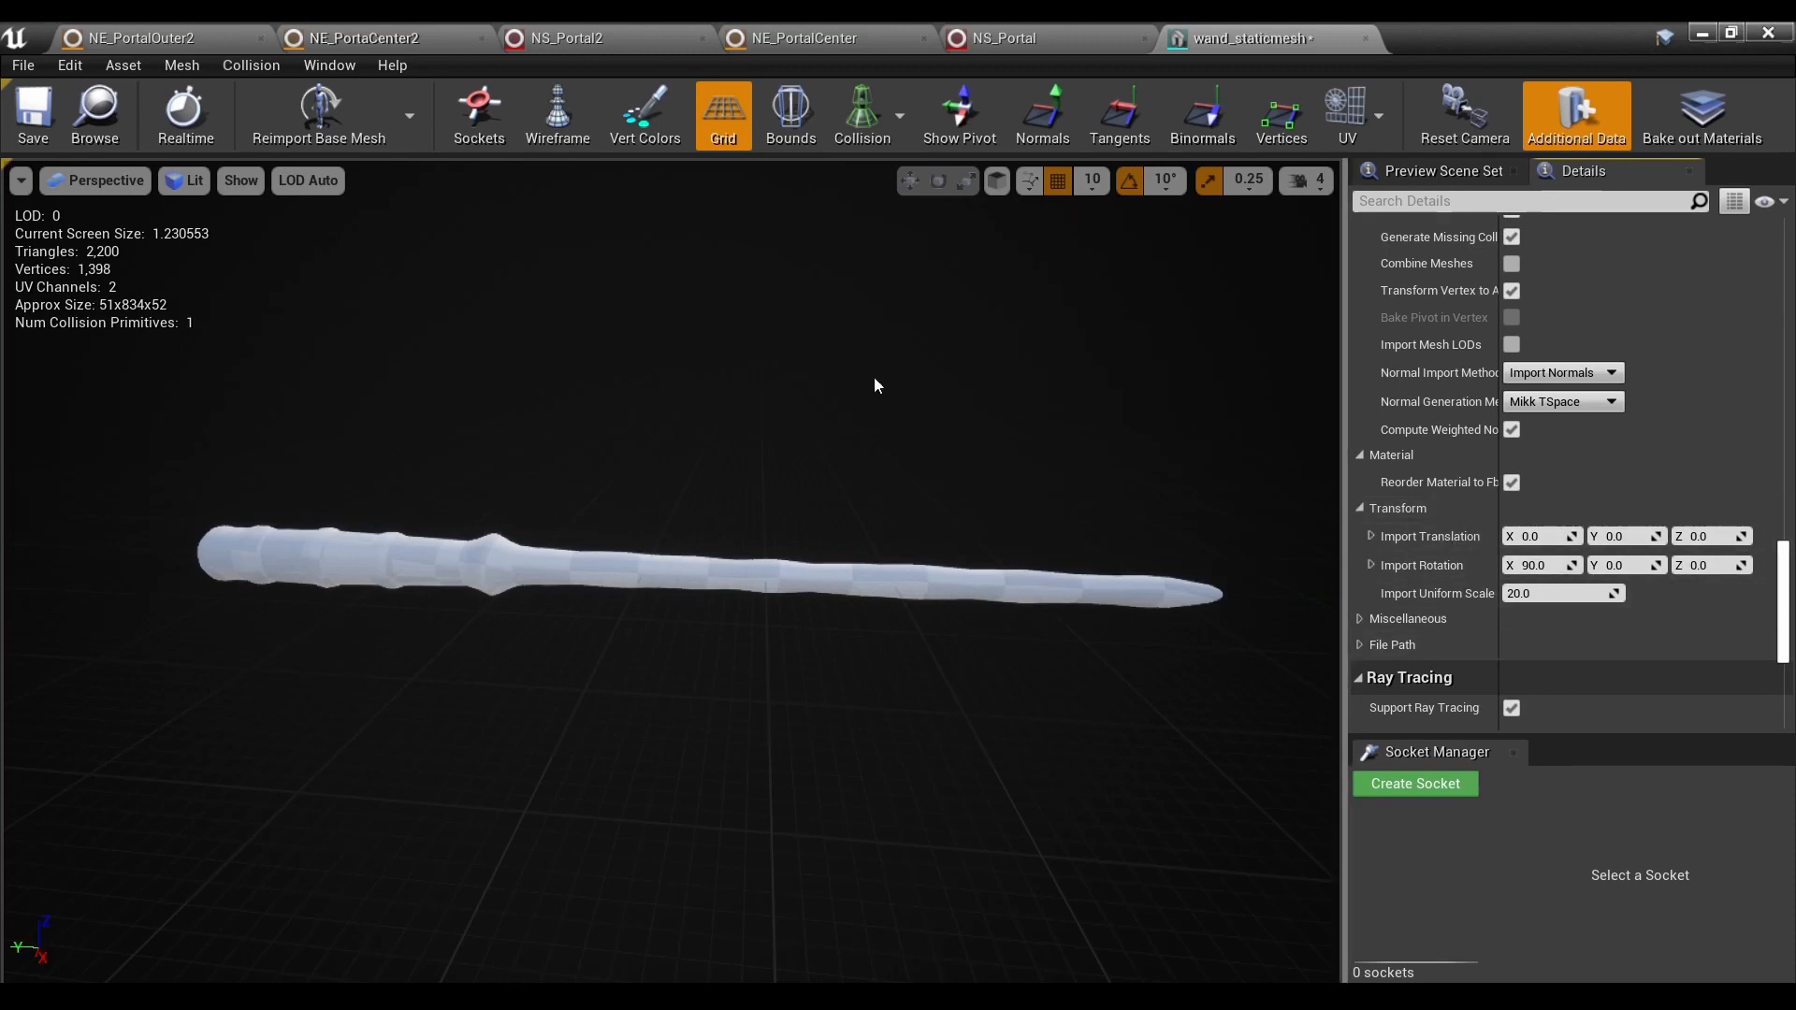
pyautogui.moveTo(318, 108)
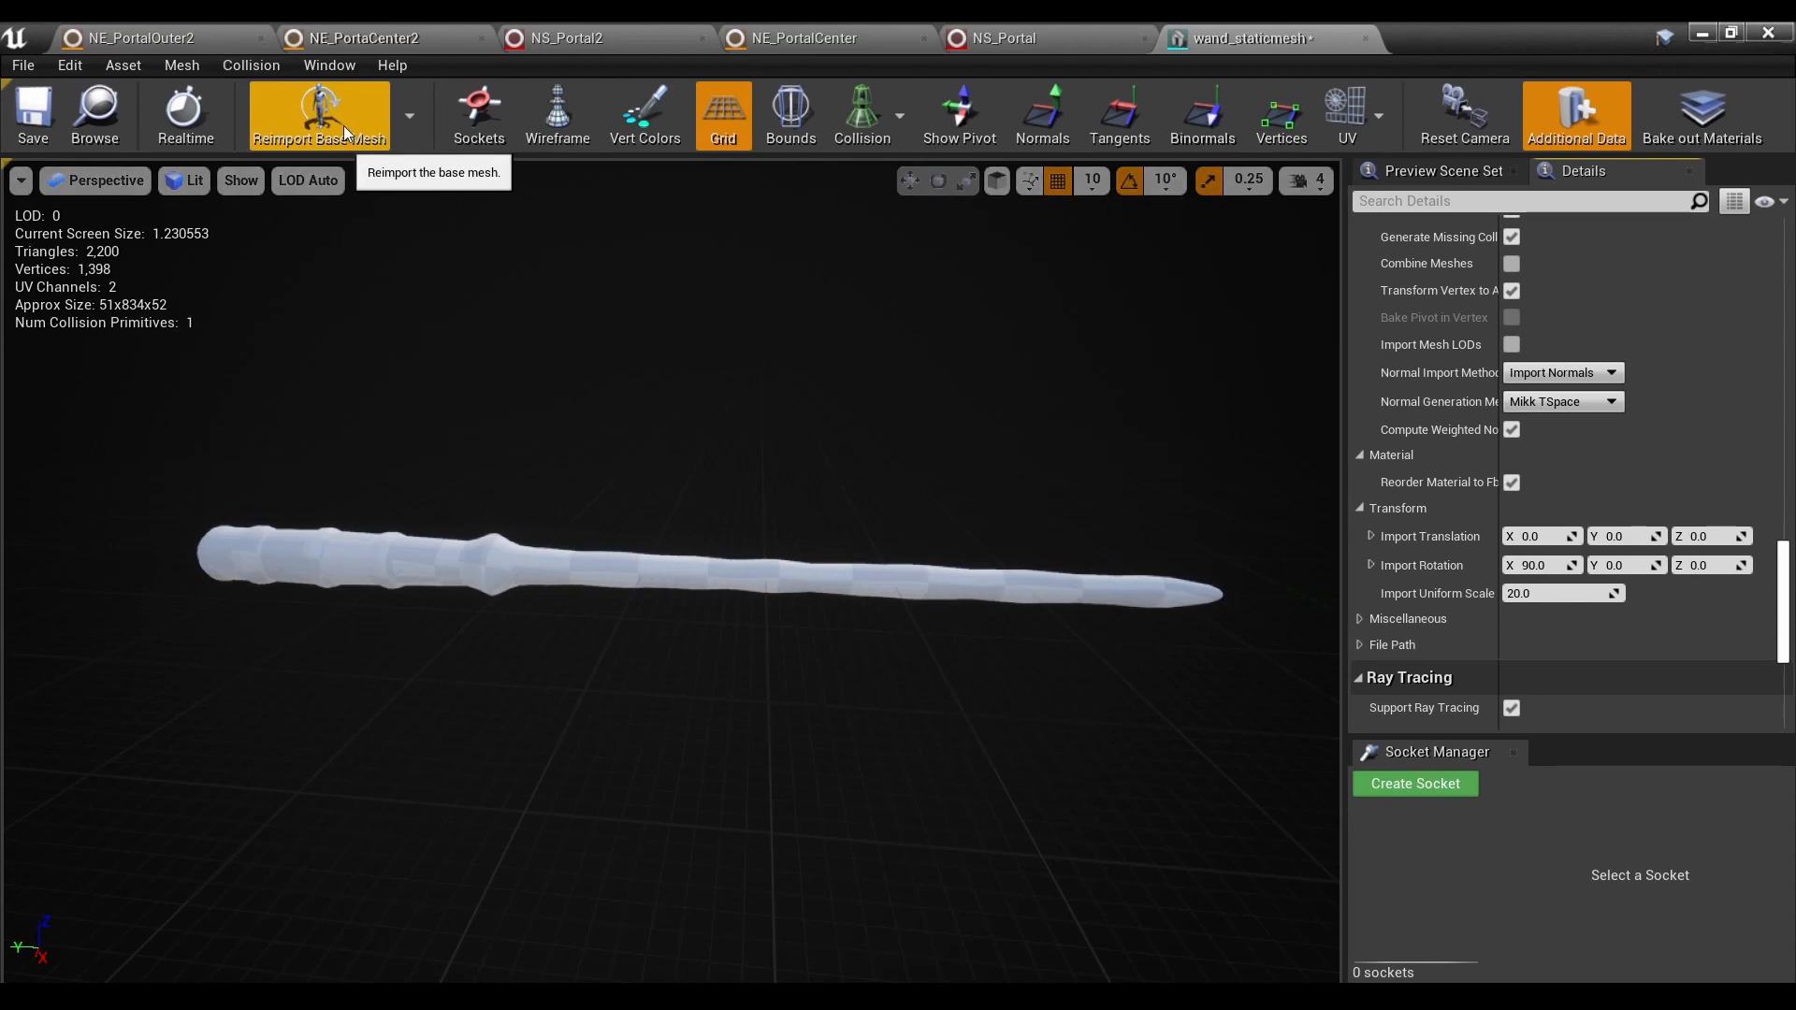
# Reimport the wand with the new transform so it stands upright and smaller in the level
pyautogui.click(318, 114)
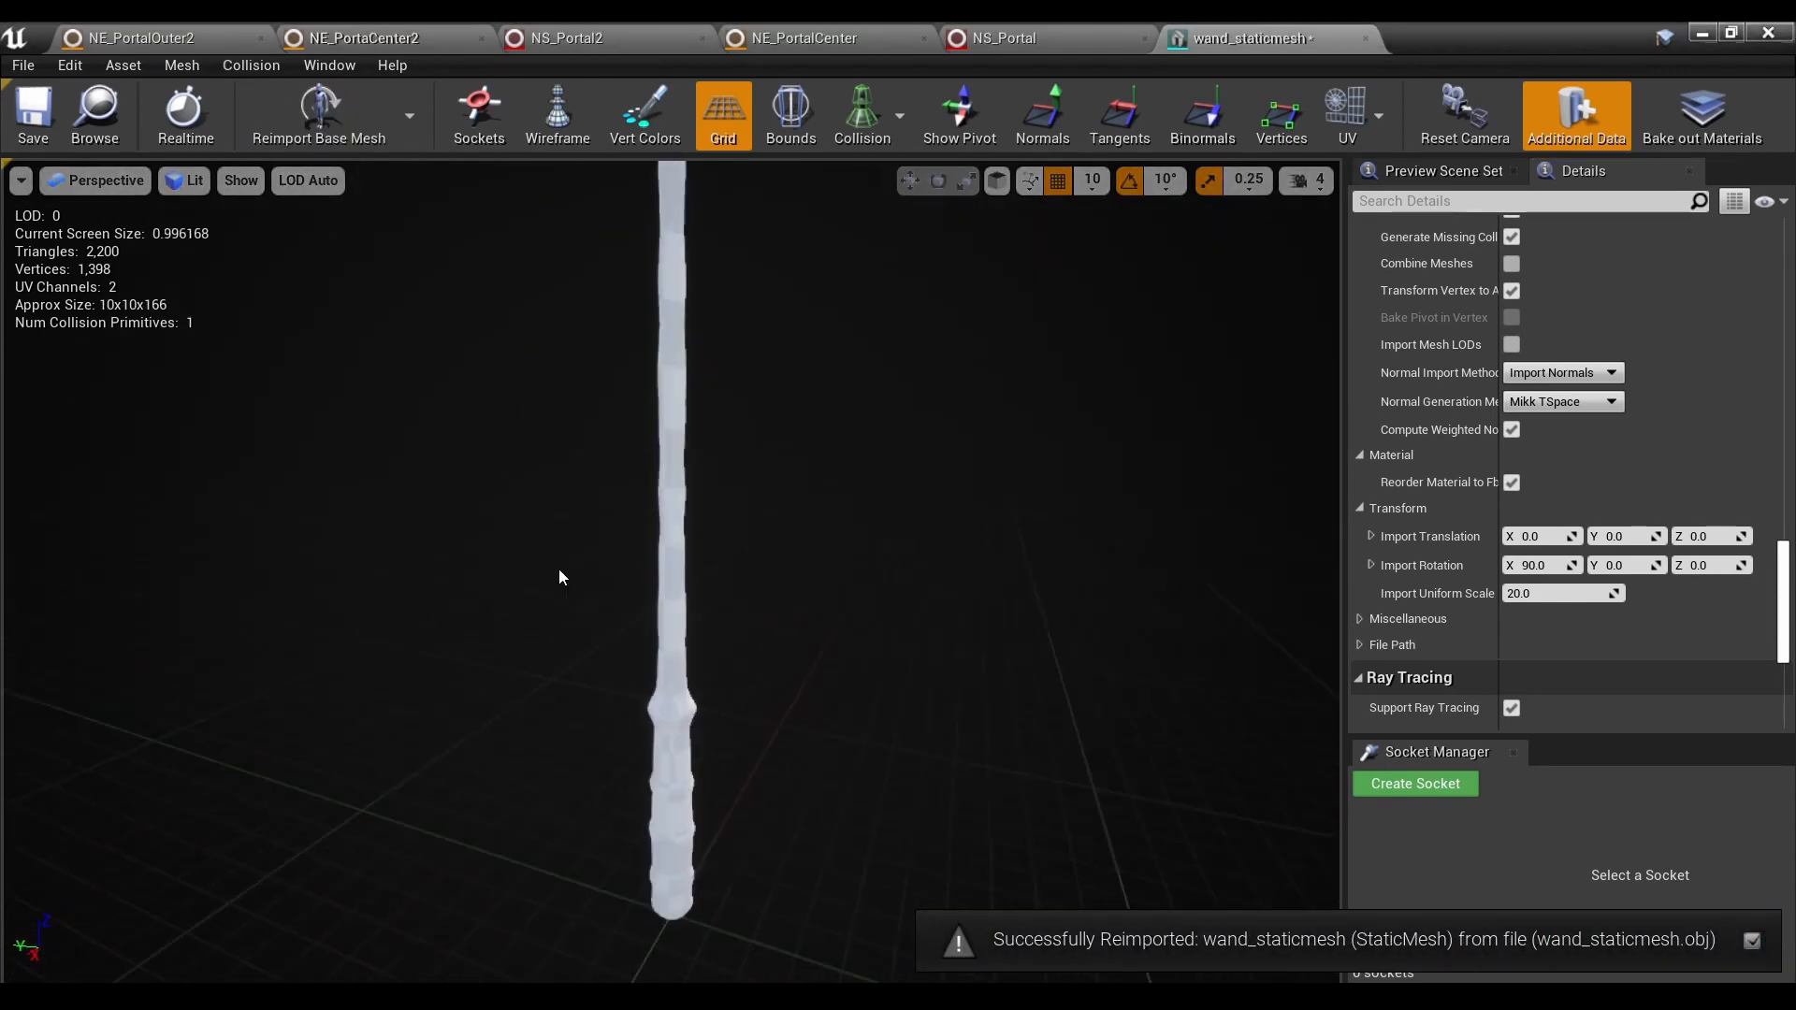
pyautogui.scroll(-3)
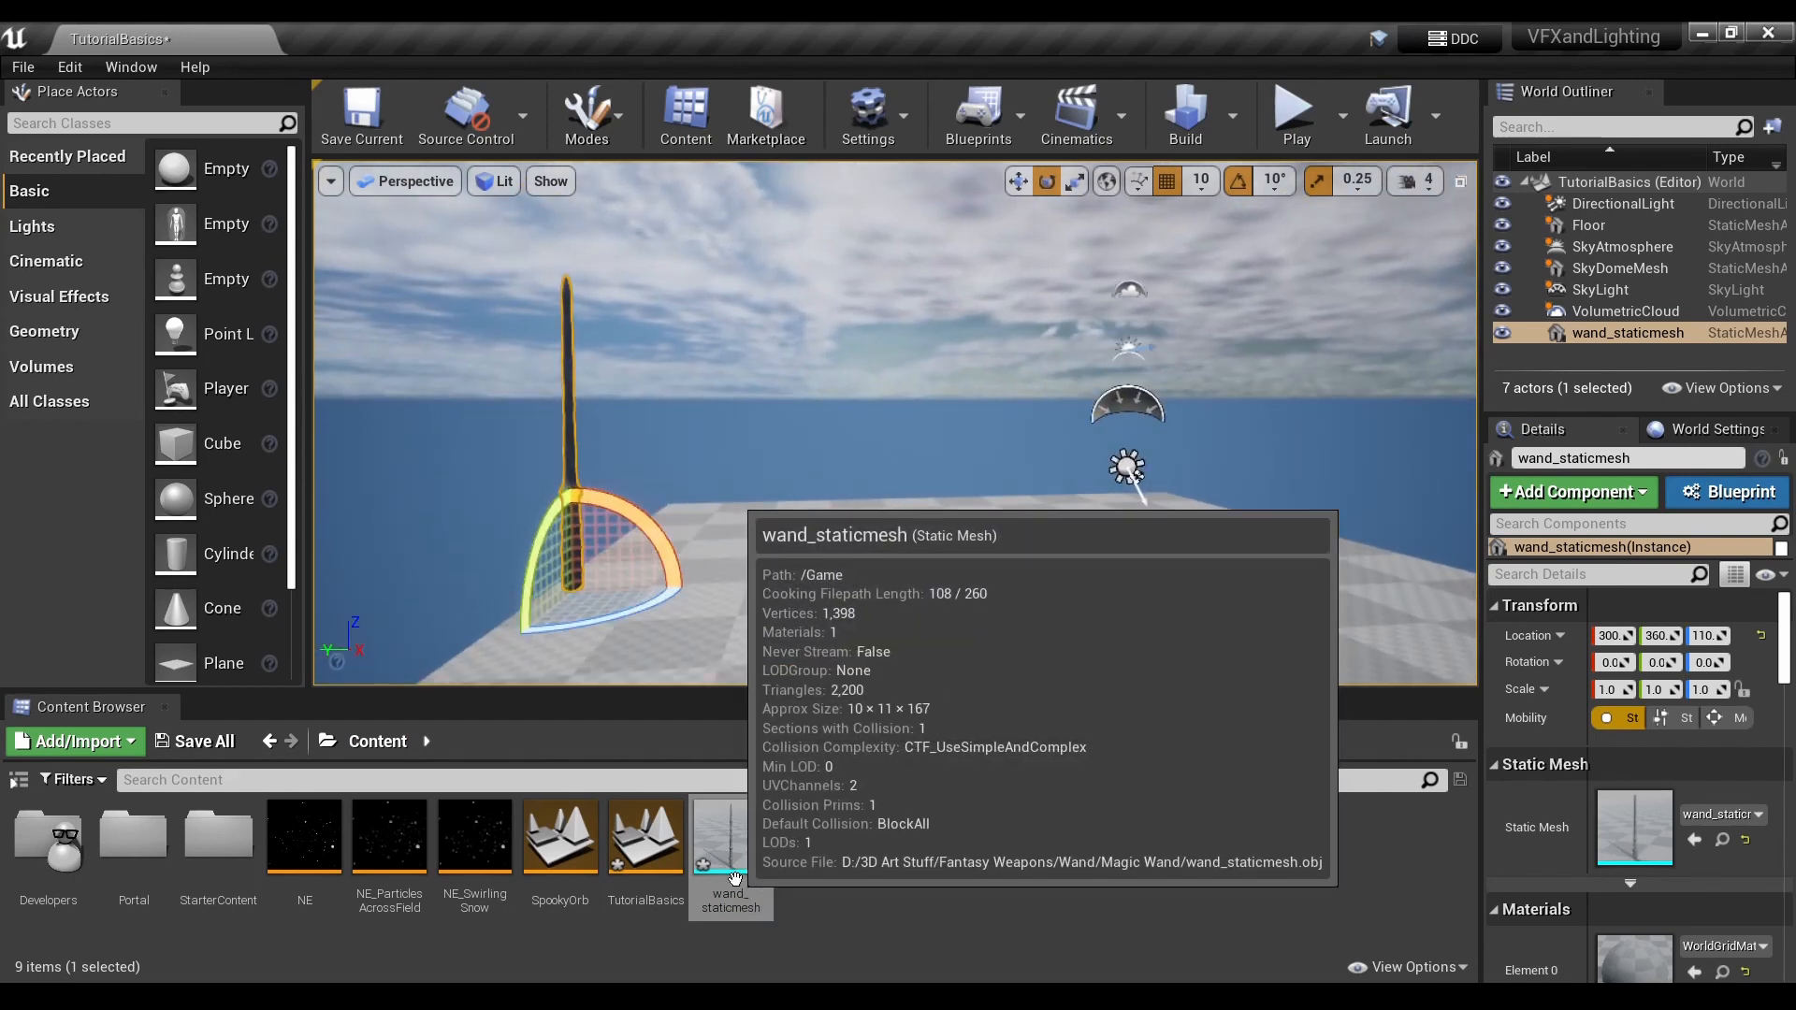
# Open wand_staticmesh again and locate the LOD0 Build Settings with its Build Scale fields
pyautogui.doubleClick(730, 836)
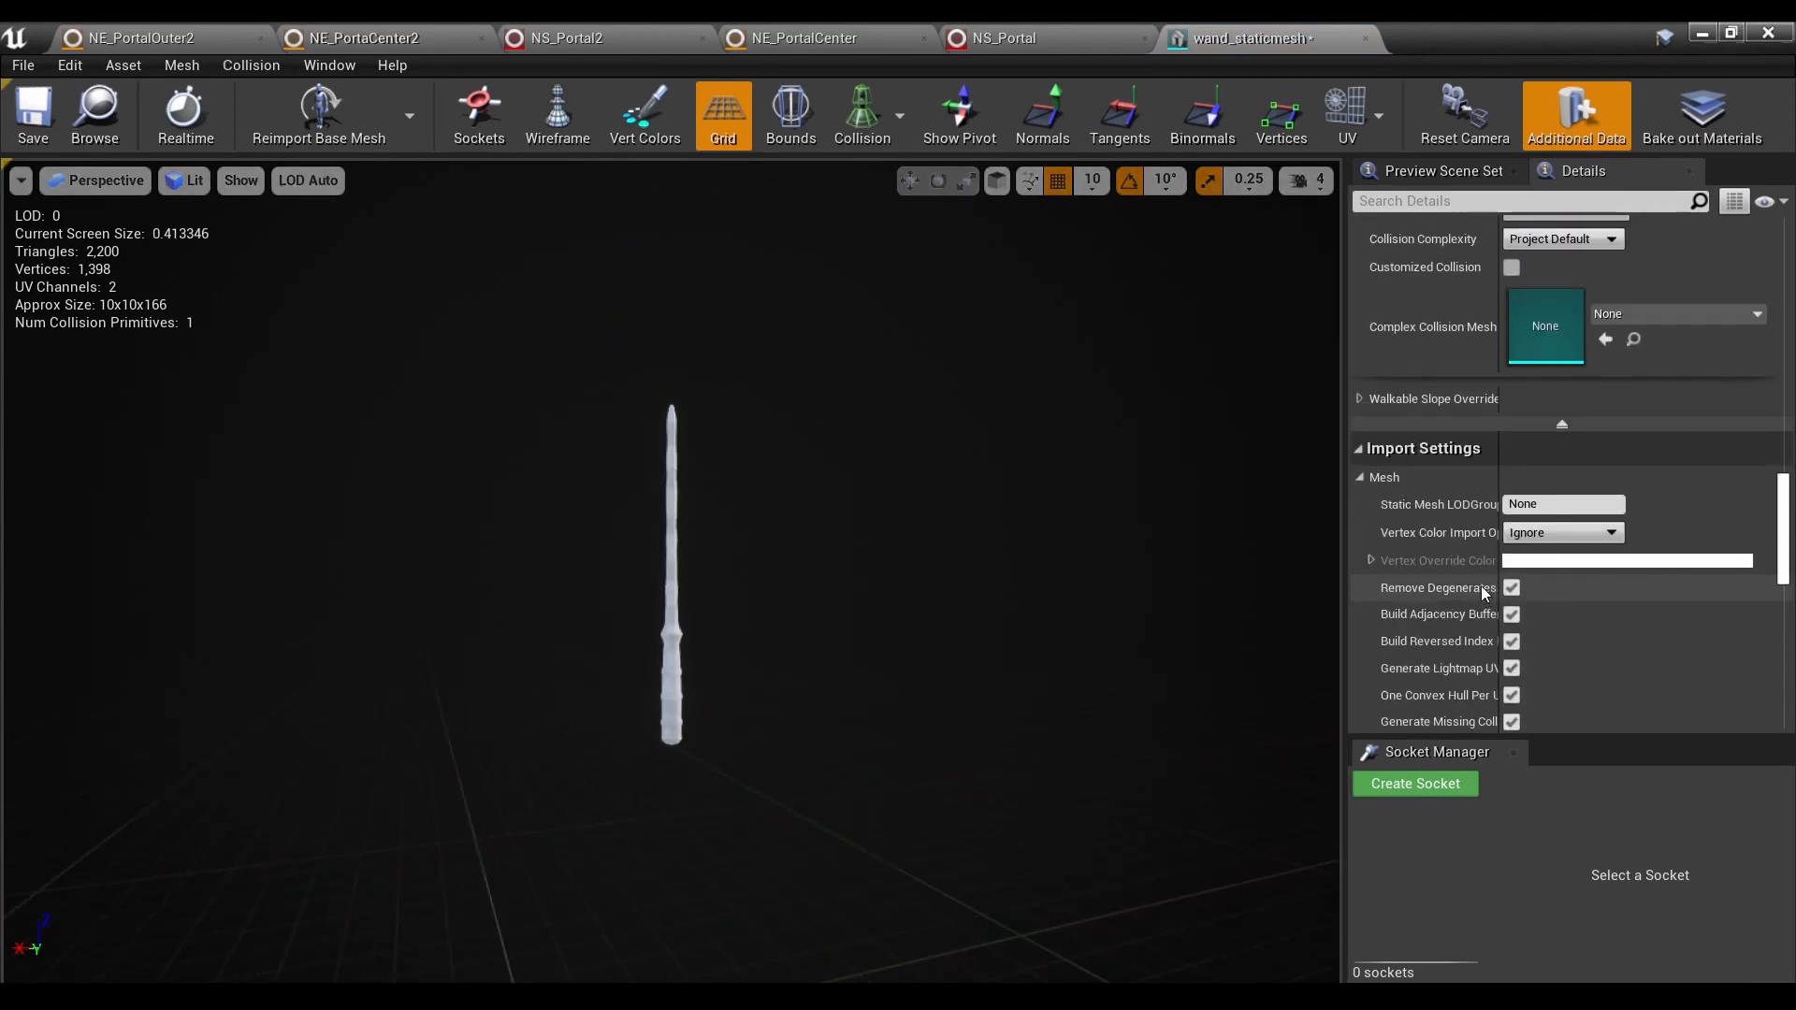
pyautogui.scroll(3)
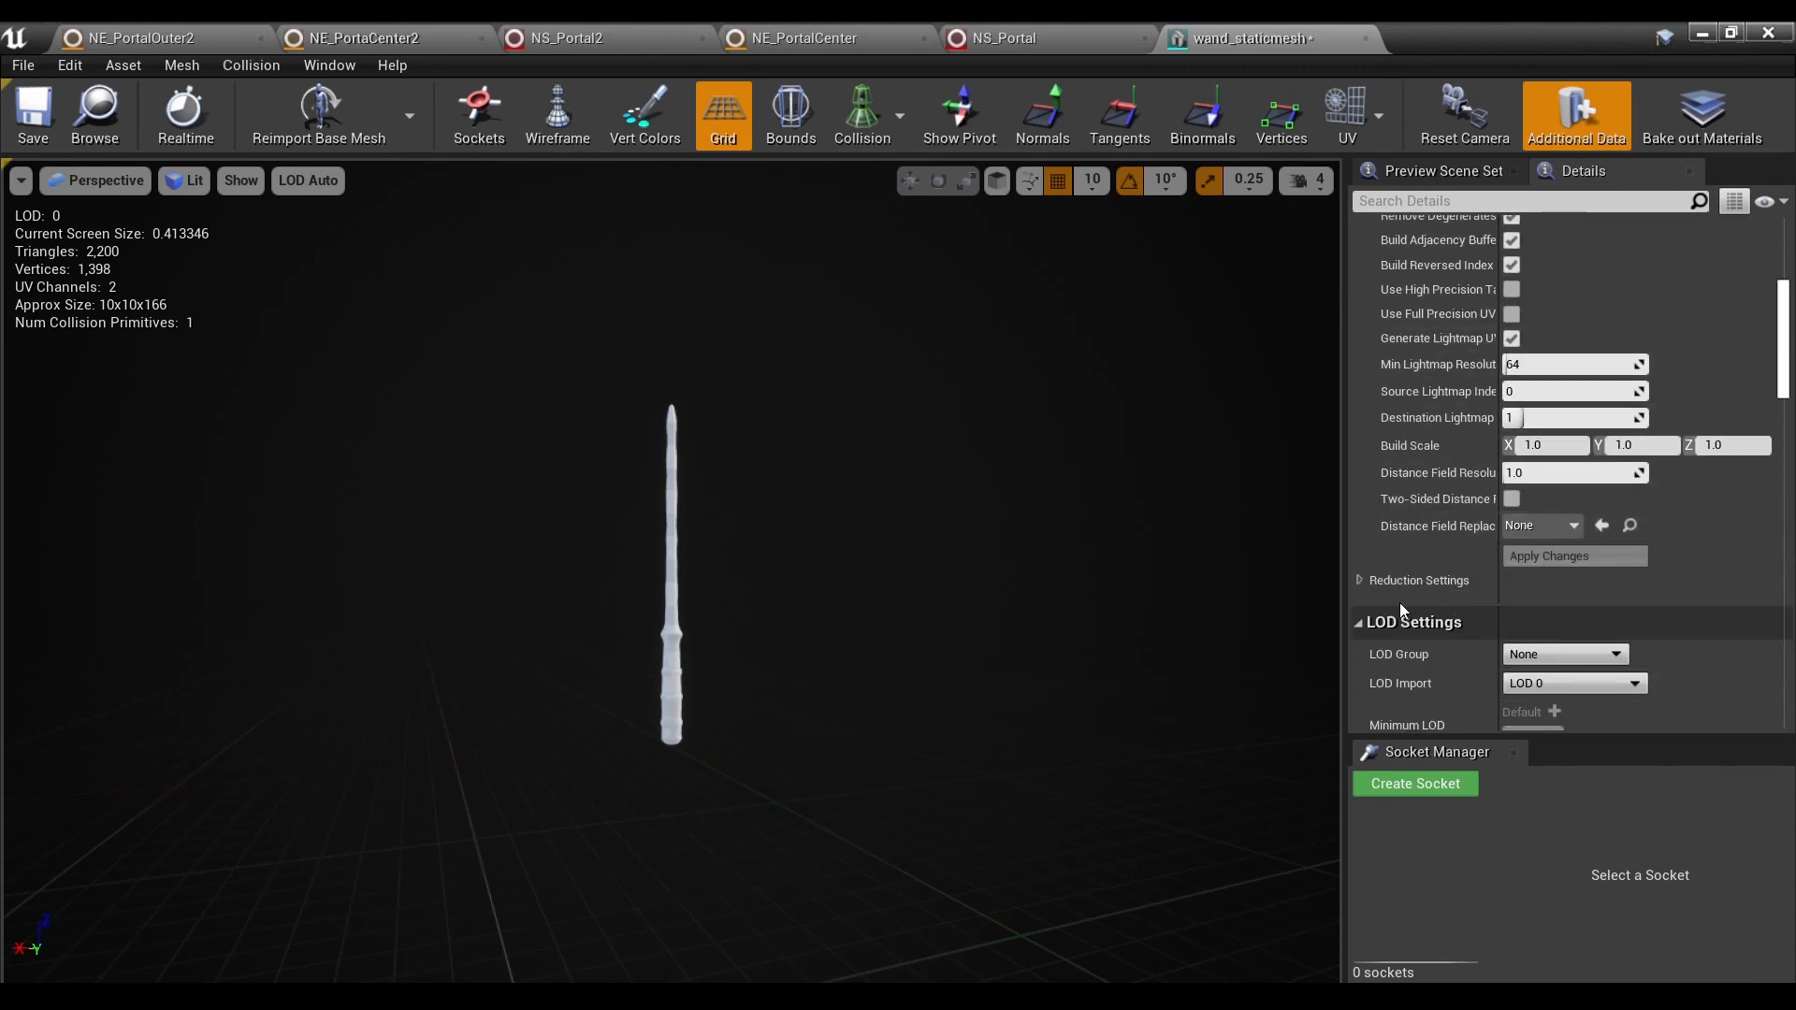
pyautogui.scroll(-3)
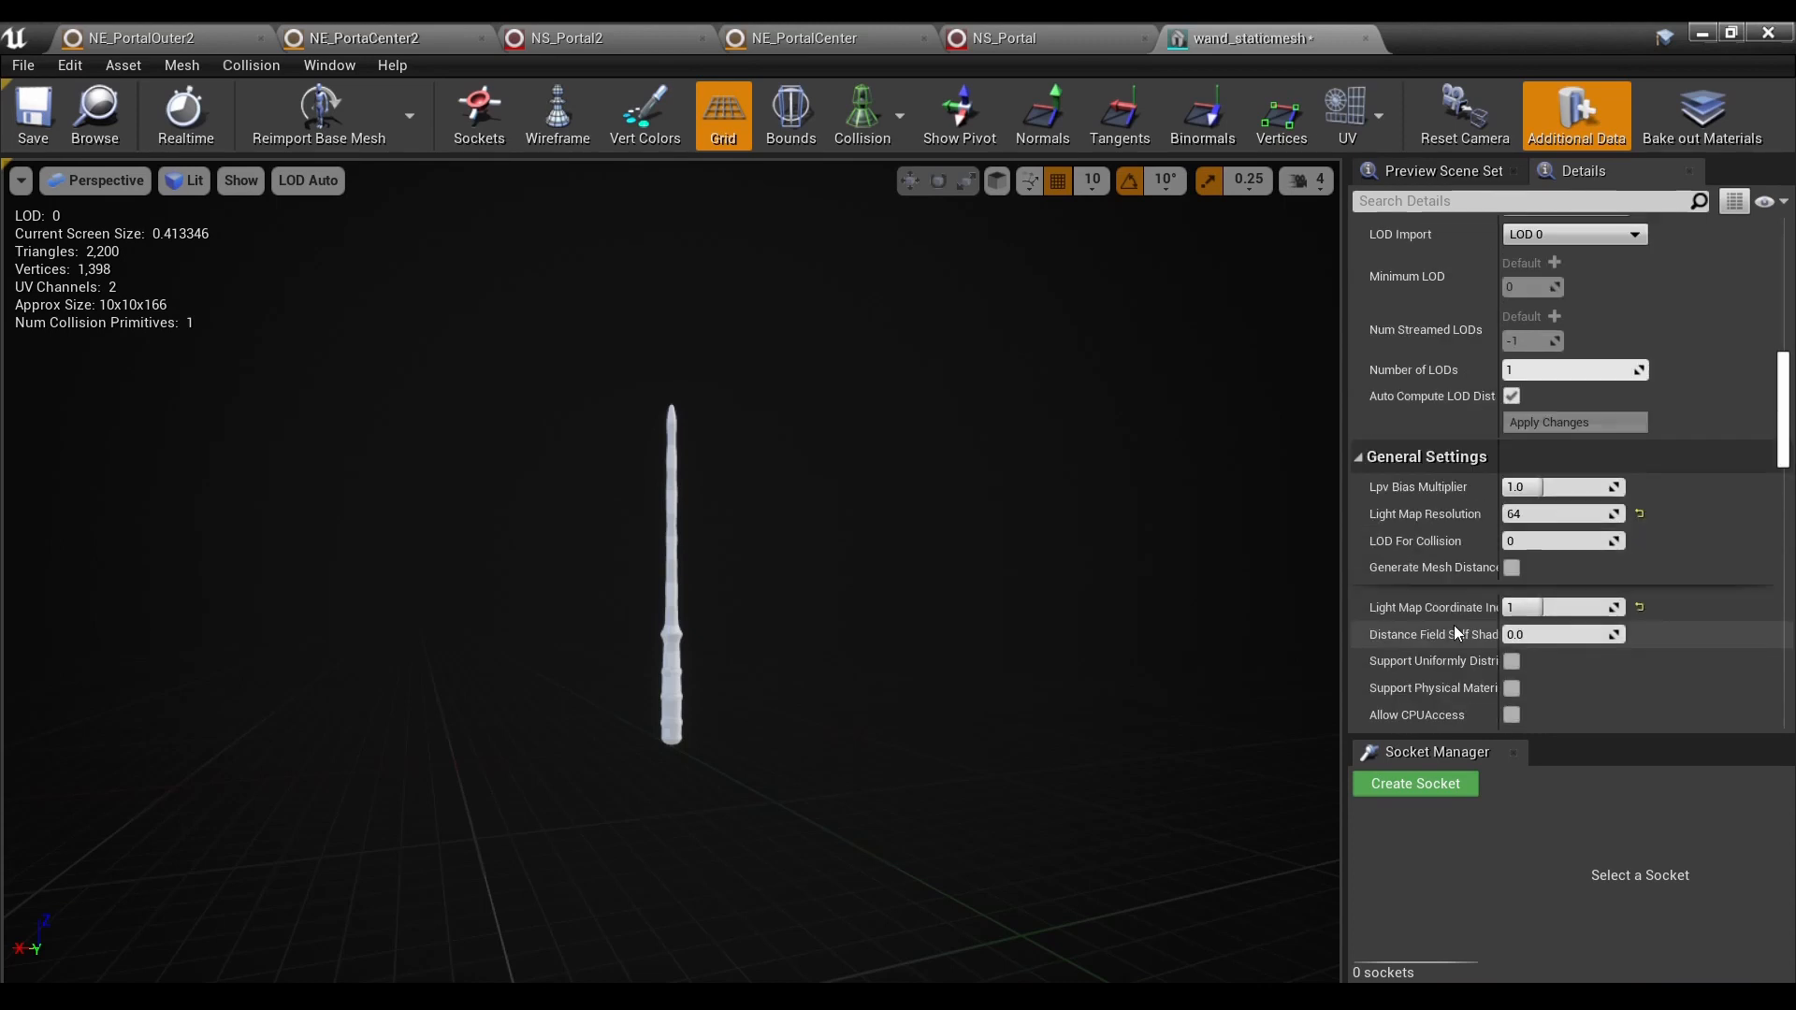
pyautogui.scroll(3)
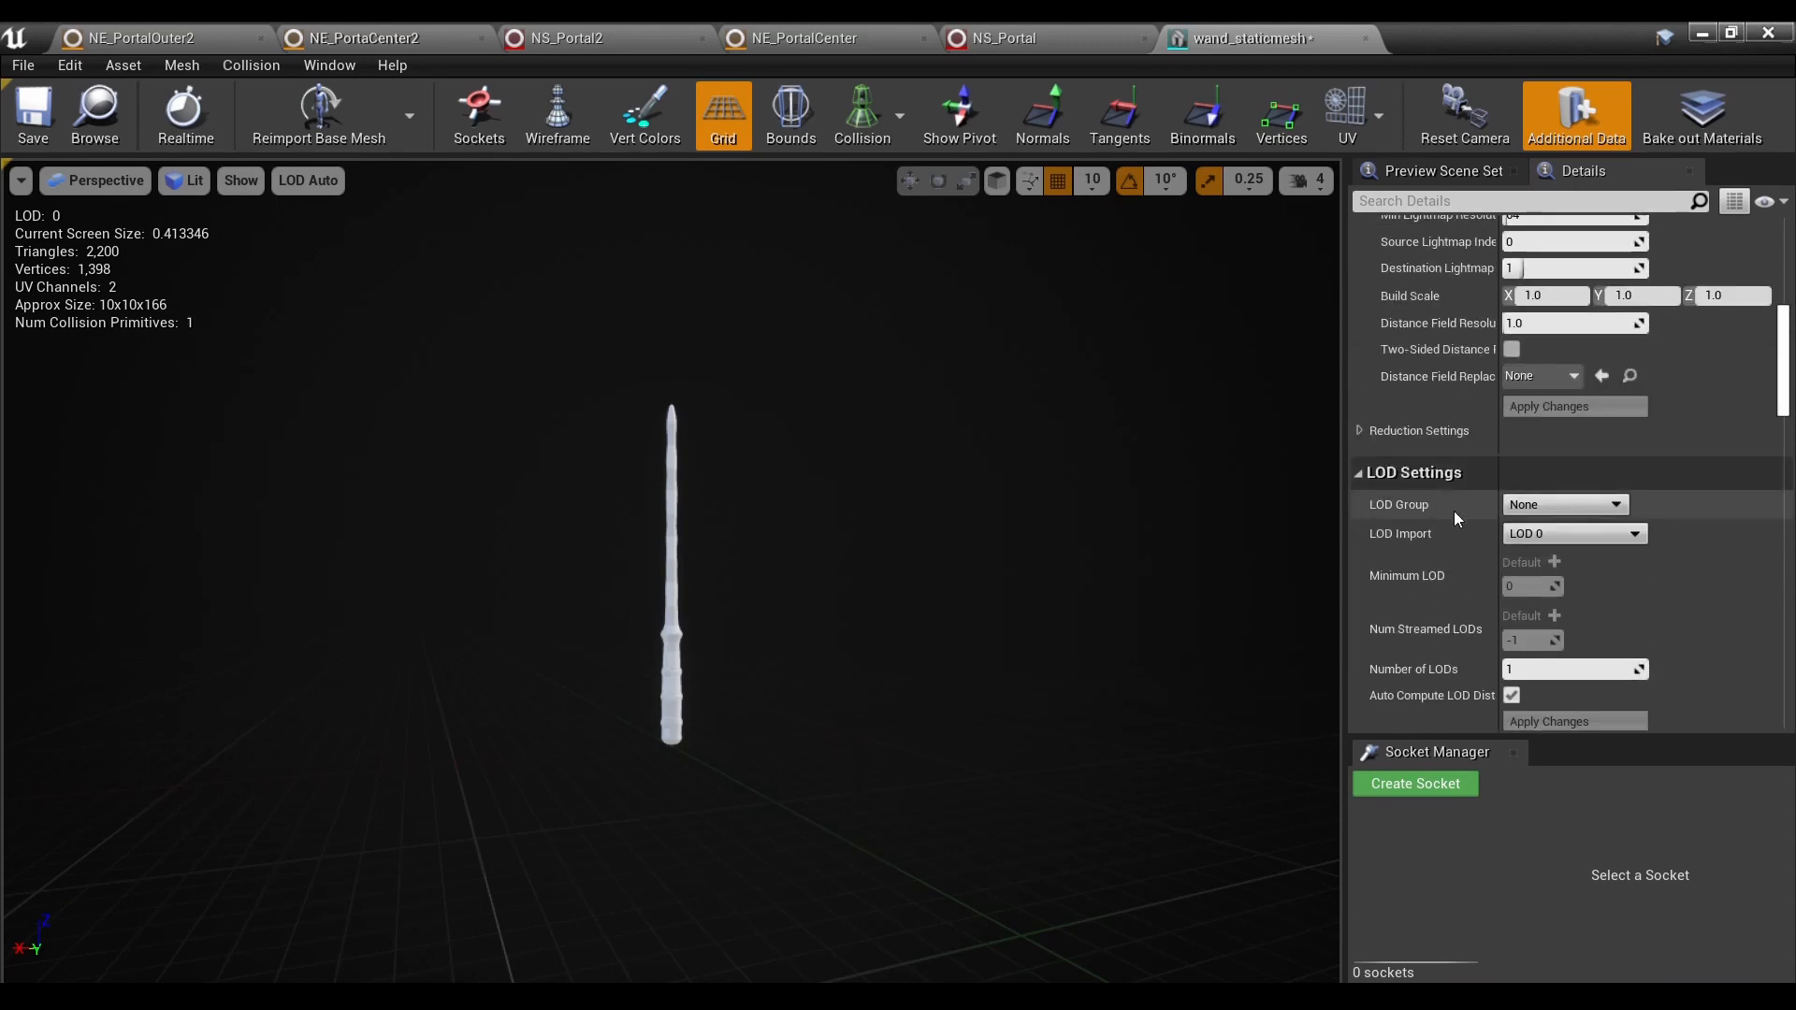
pyautogui.scroll(3)
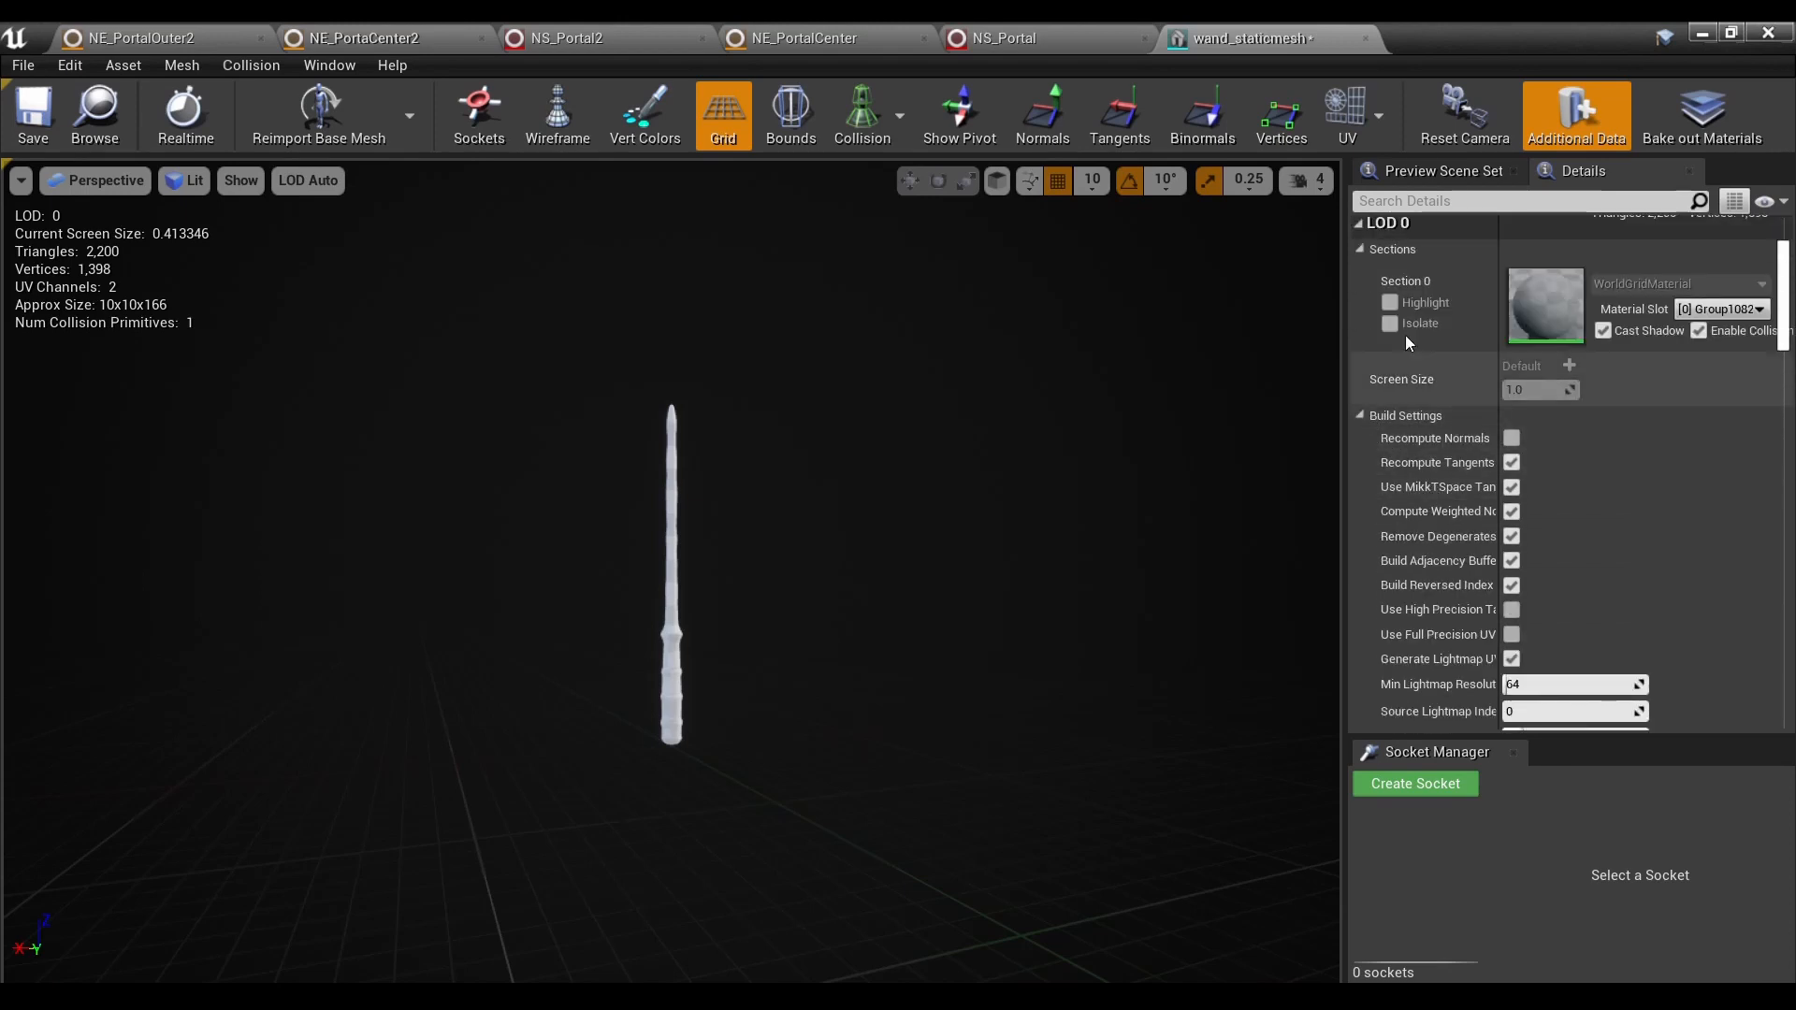
pyautogui.scroll(-3)
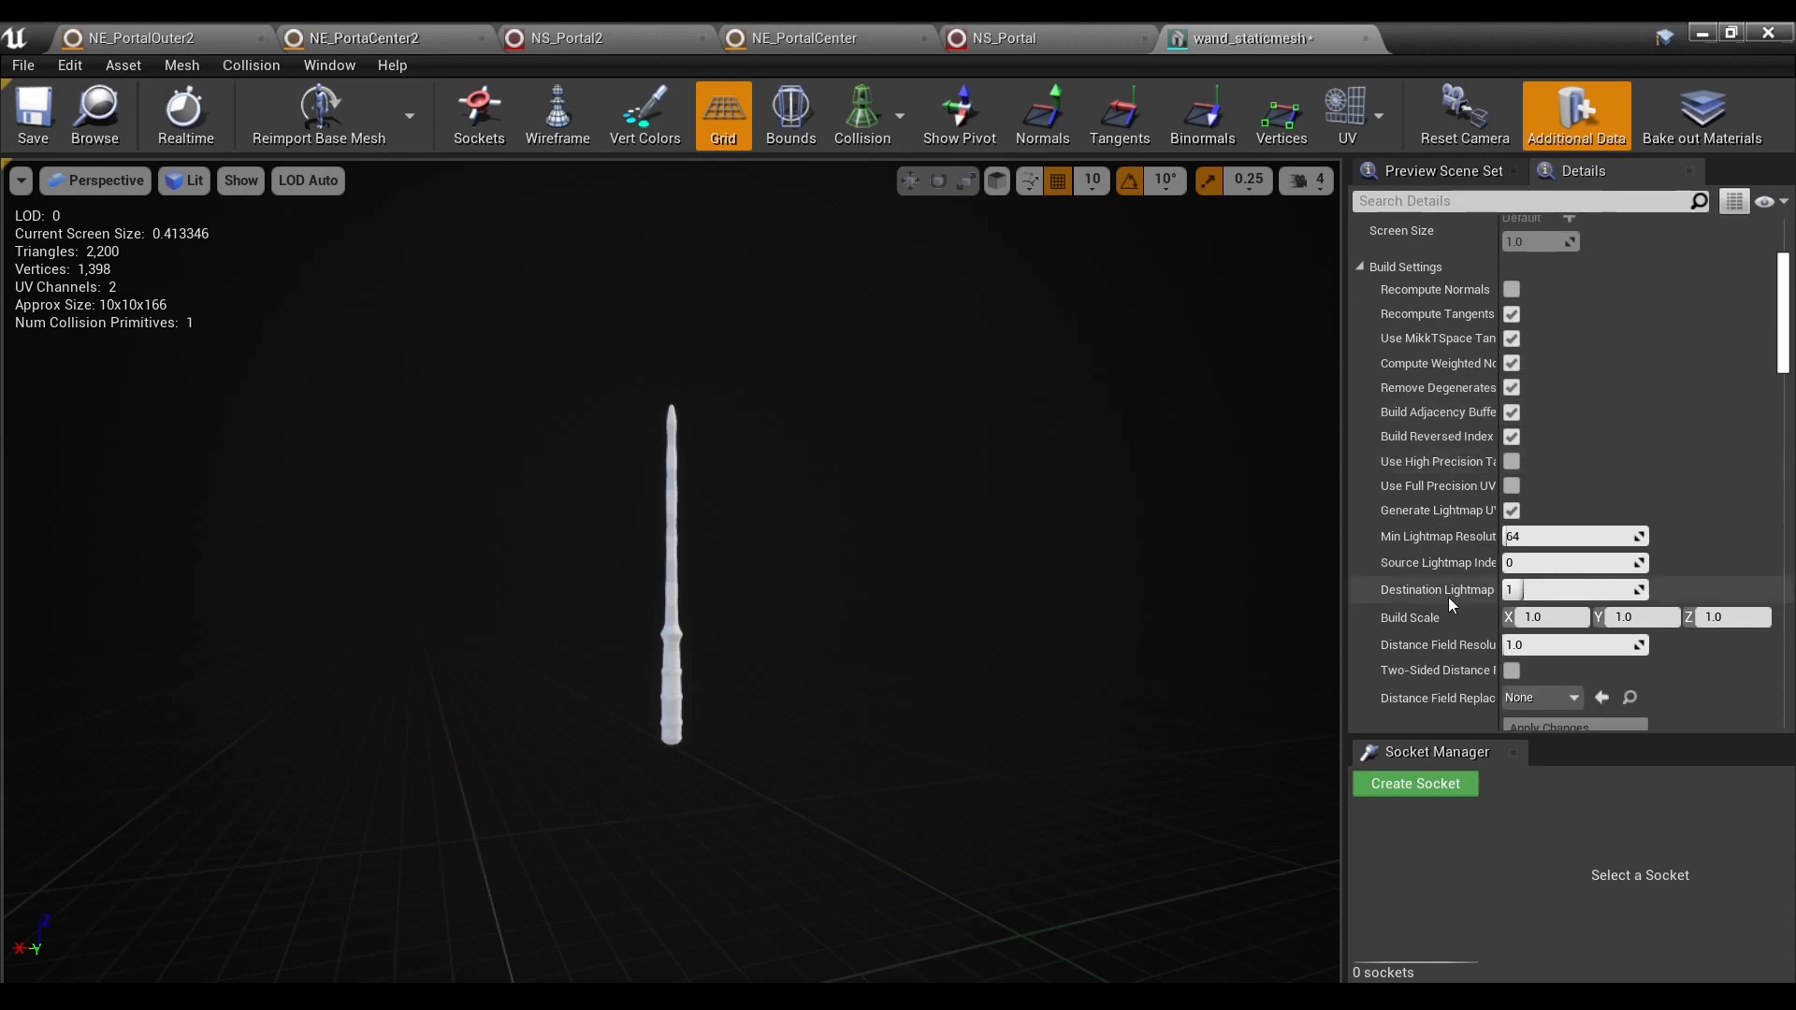
pyautogui.moveTo(1706, 613)
pyautogui.write('20')
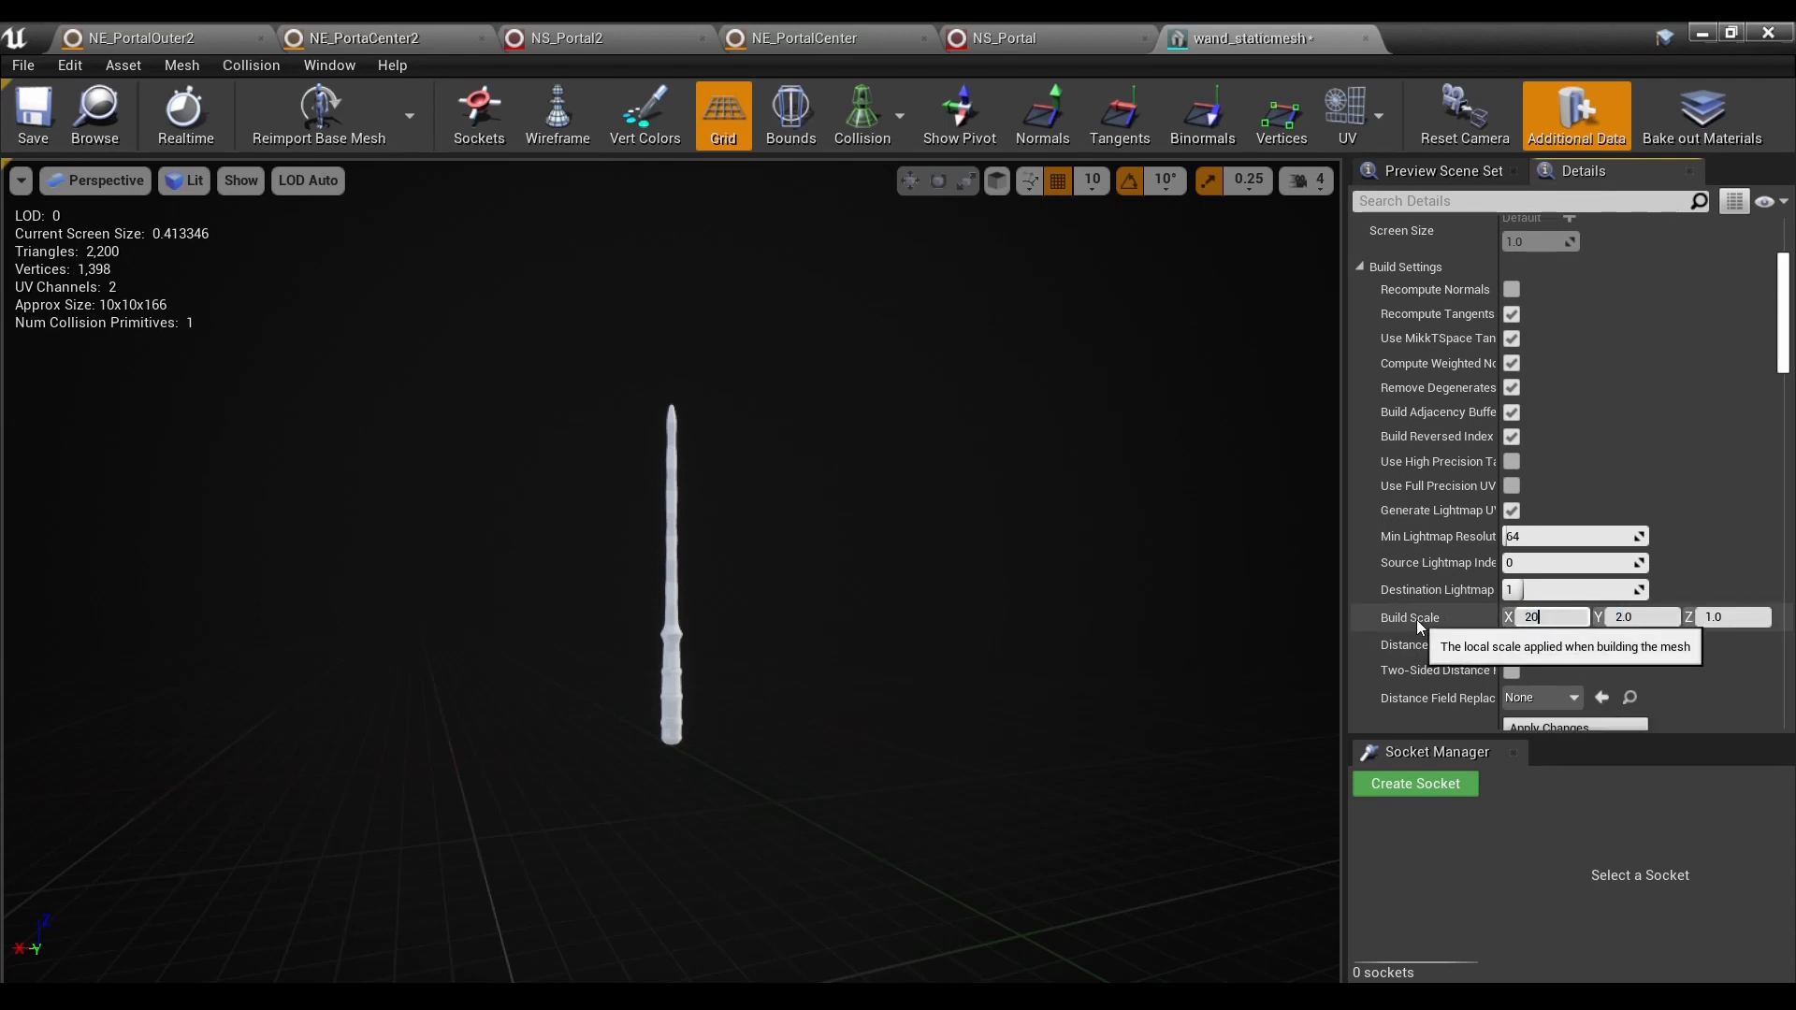
# Apply Build Scale 20 on all axes, making the wand tower over the level floor
pyautogui.click(1640, 615)
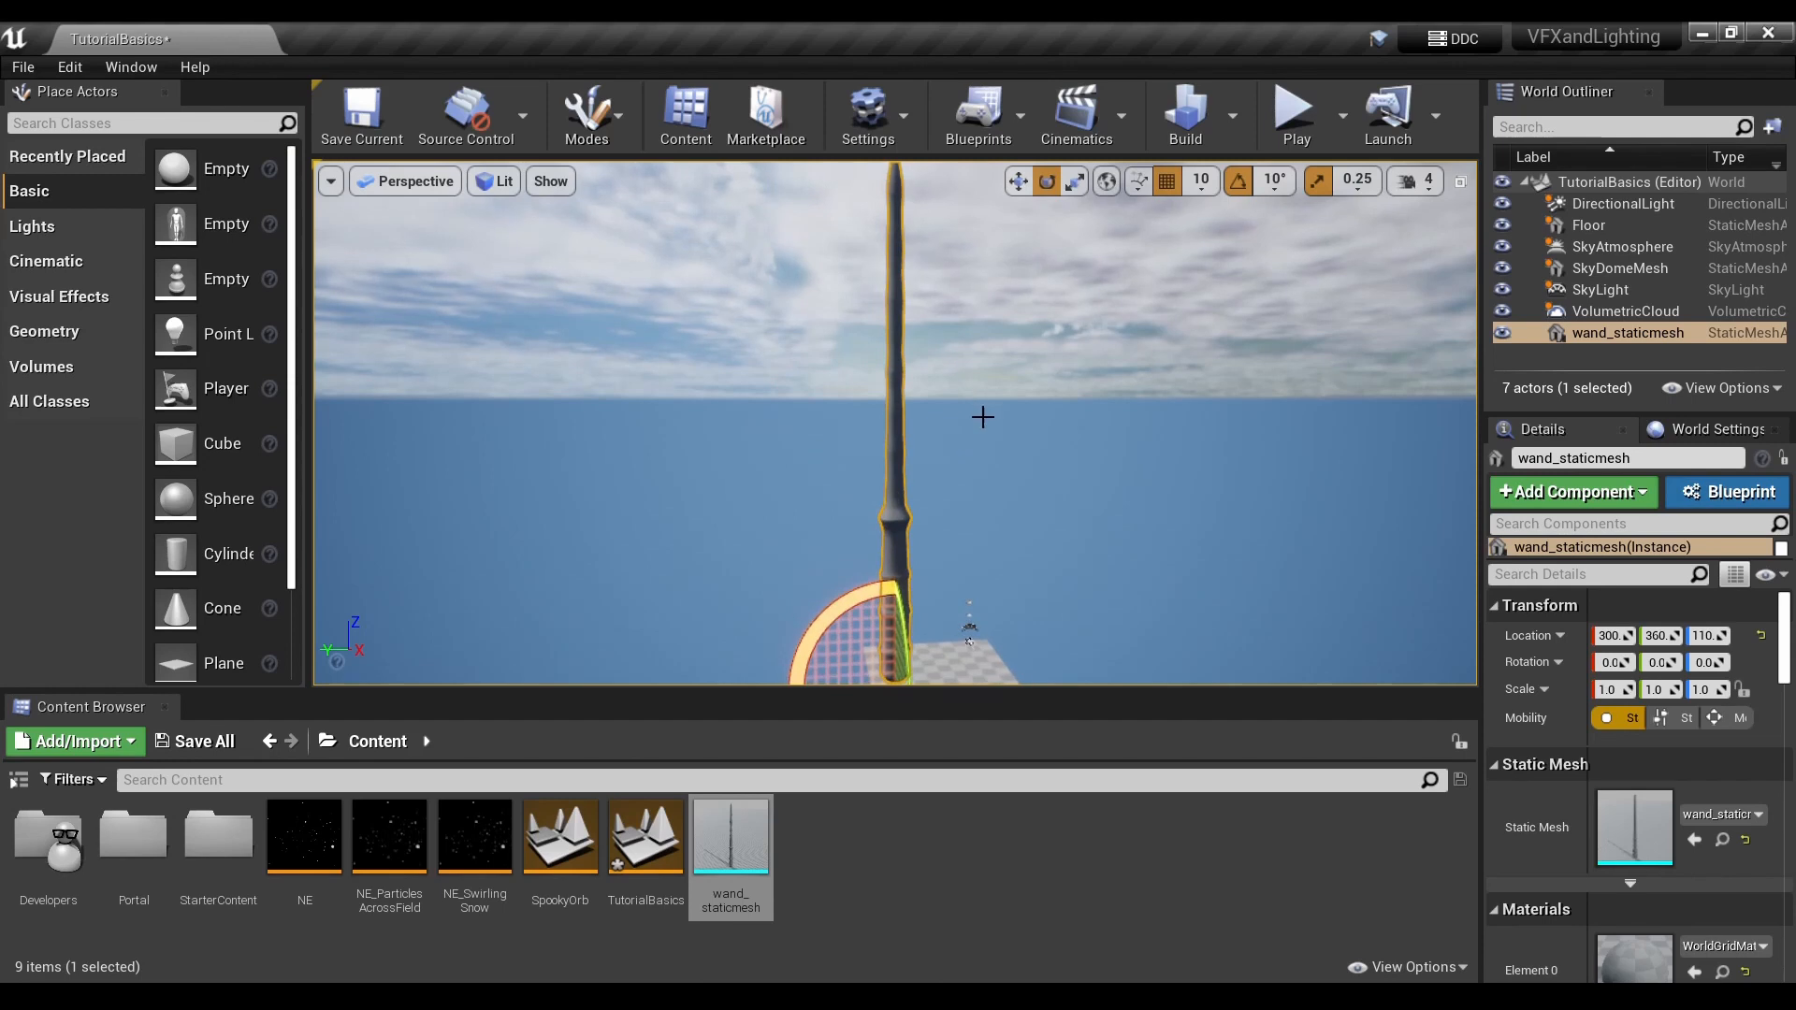
# Reopen wand_staticmesh and enter 1.0 into Build Scale X, Y and Z to restore normal size
pyautogui.doubleClick(729, 834)
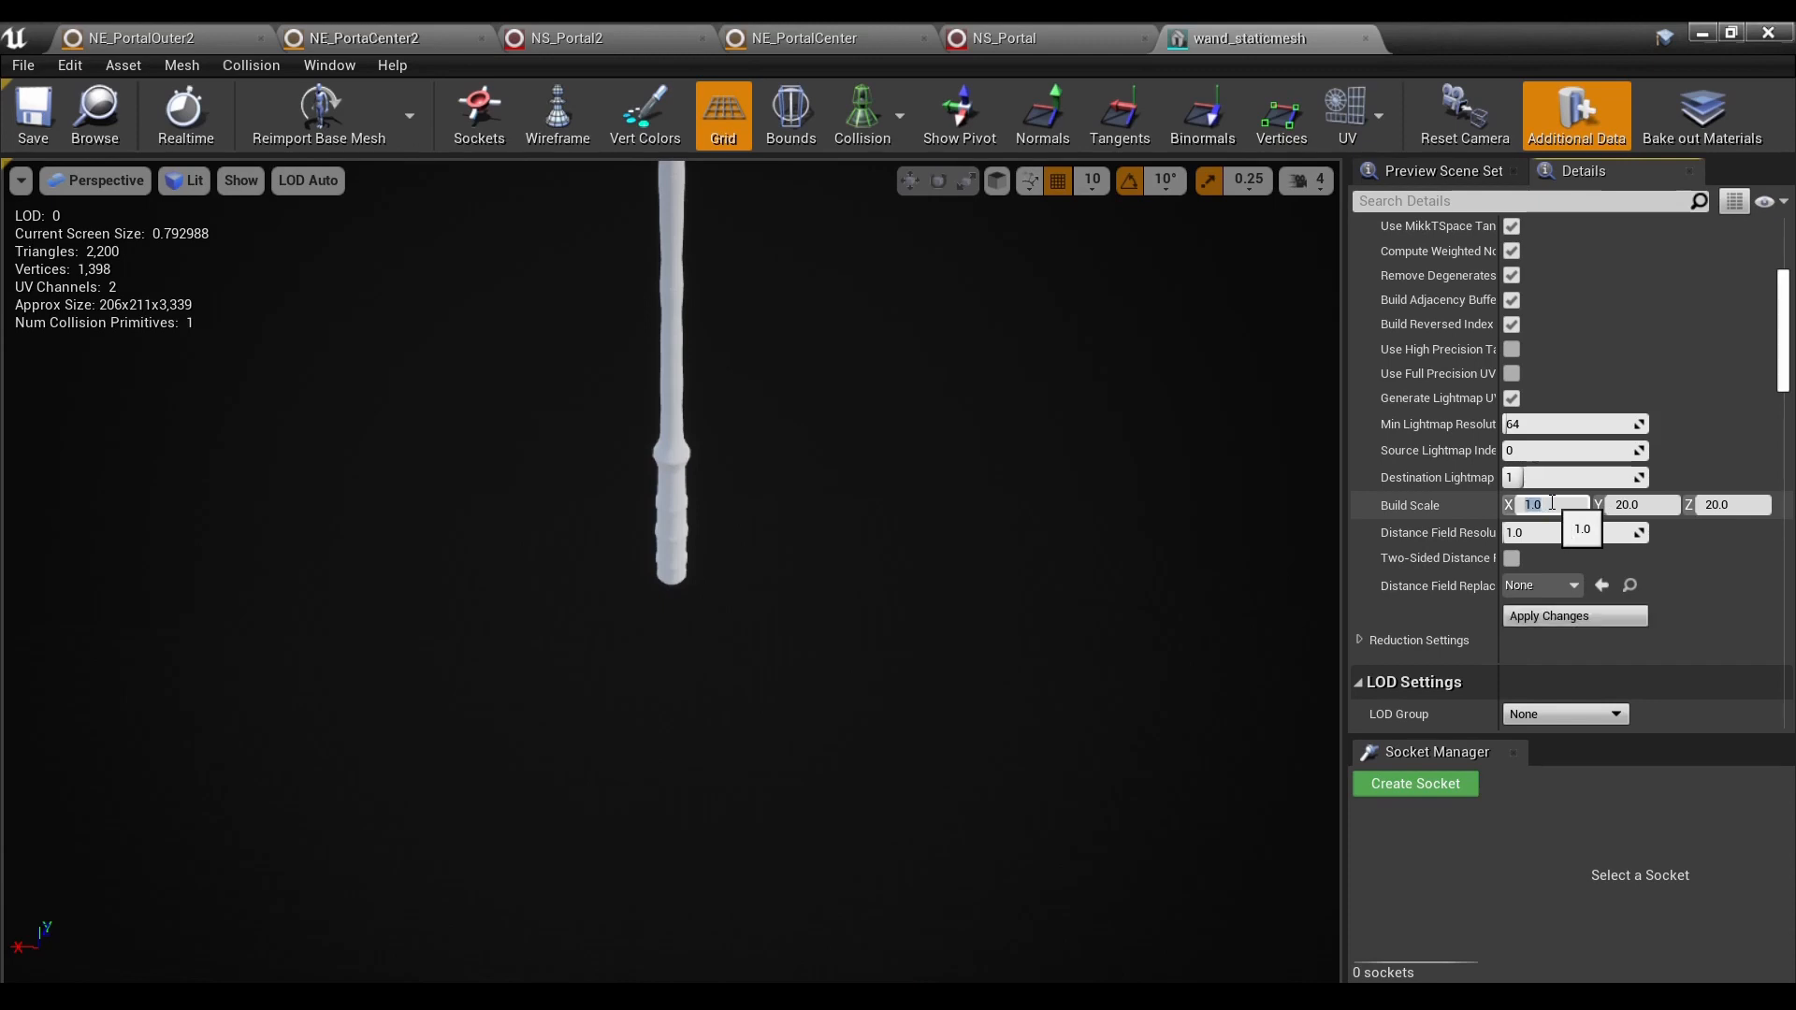
pyautogui.moveTo(1626, 505)
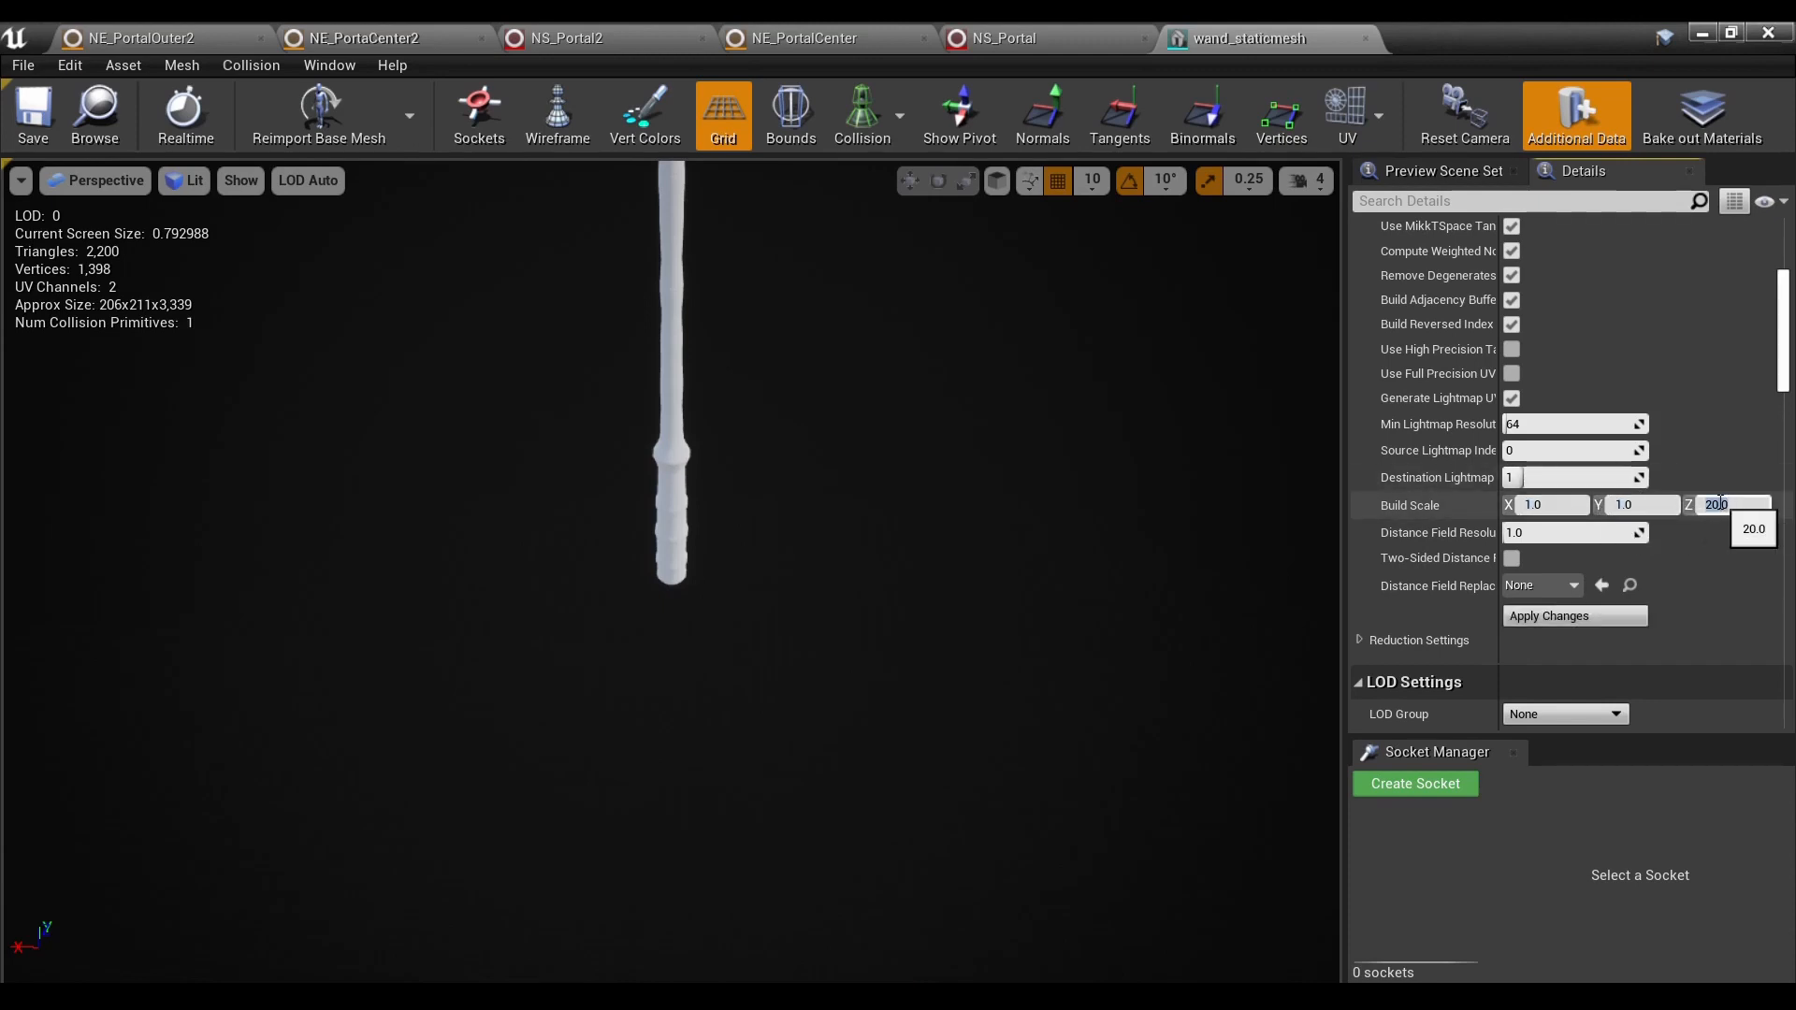
pyautogui.write('1')
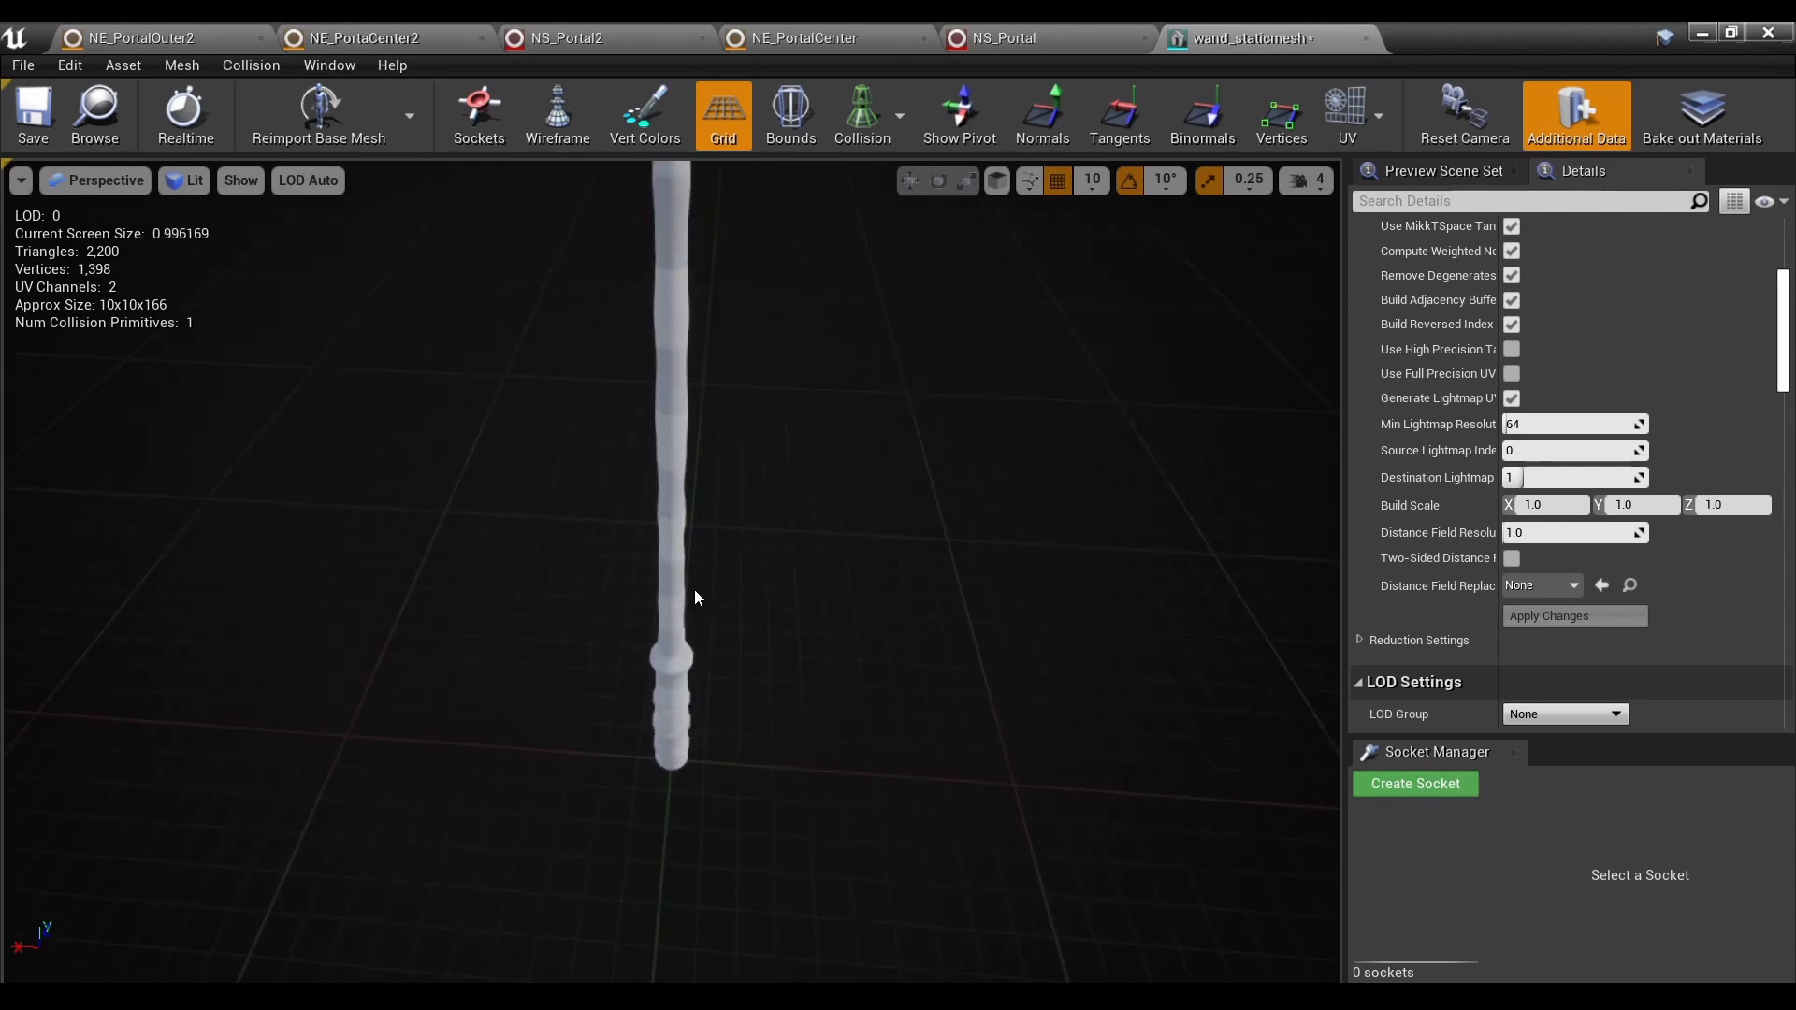
pyautogui.scroll(3)
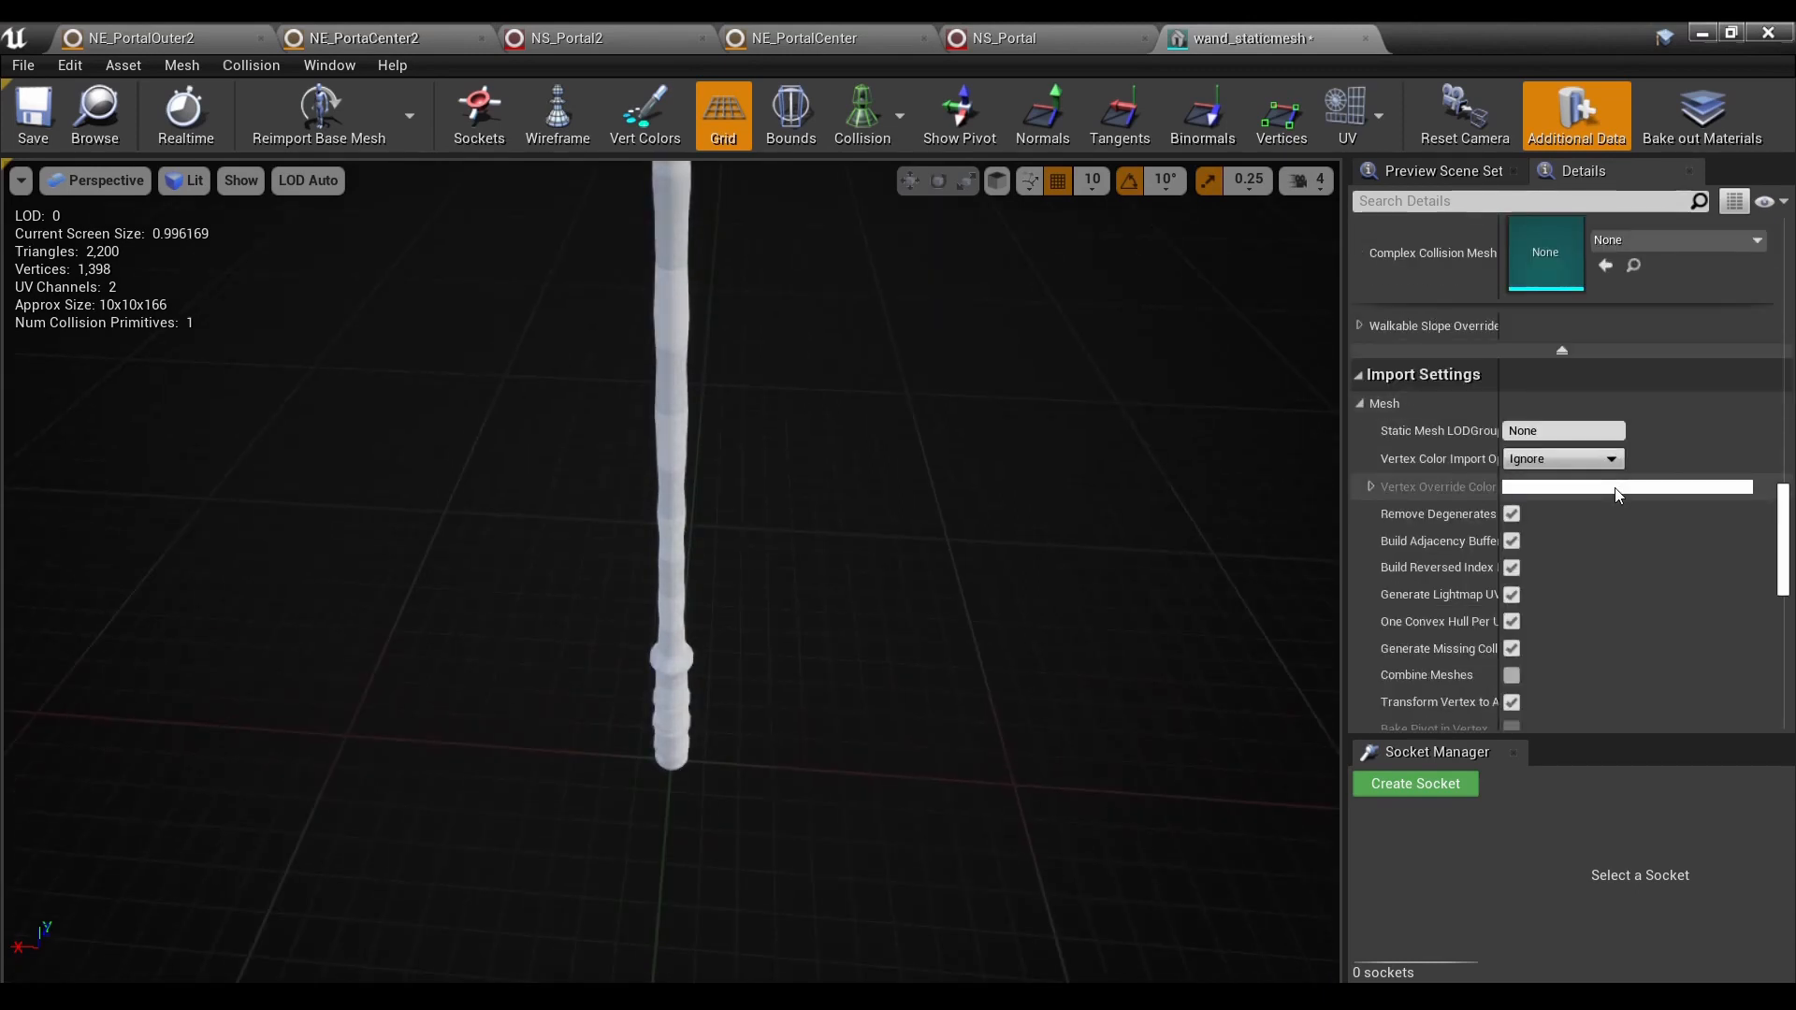
pyautogui.scroll(-3)
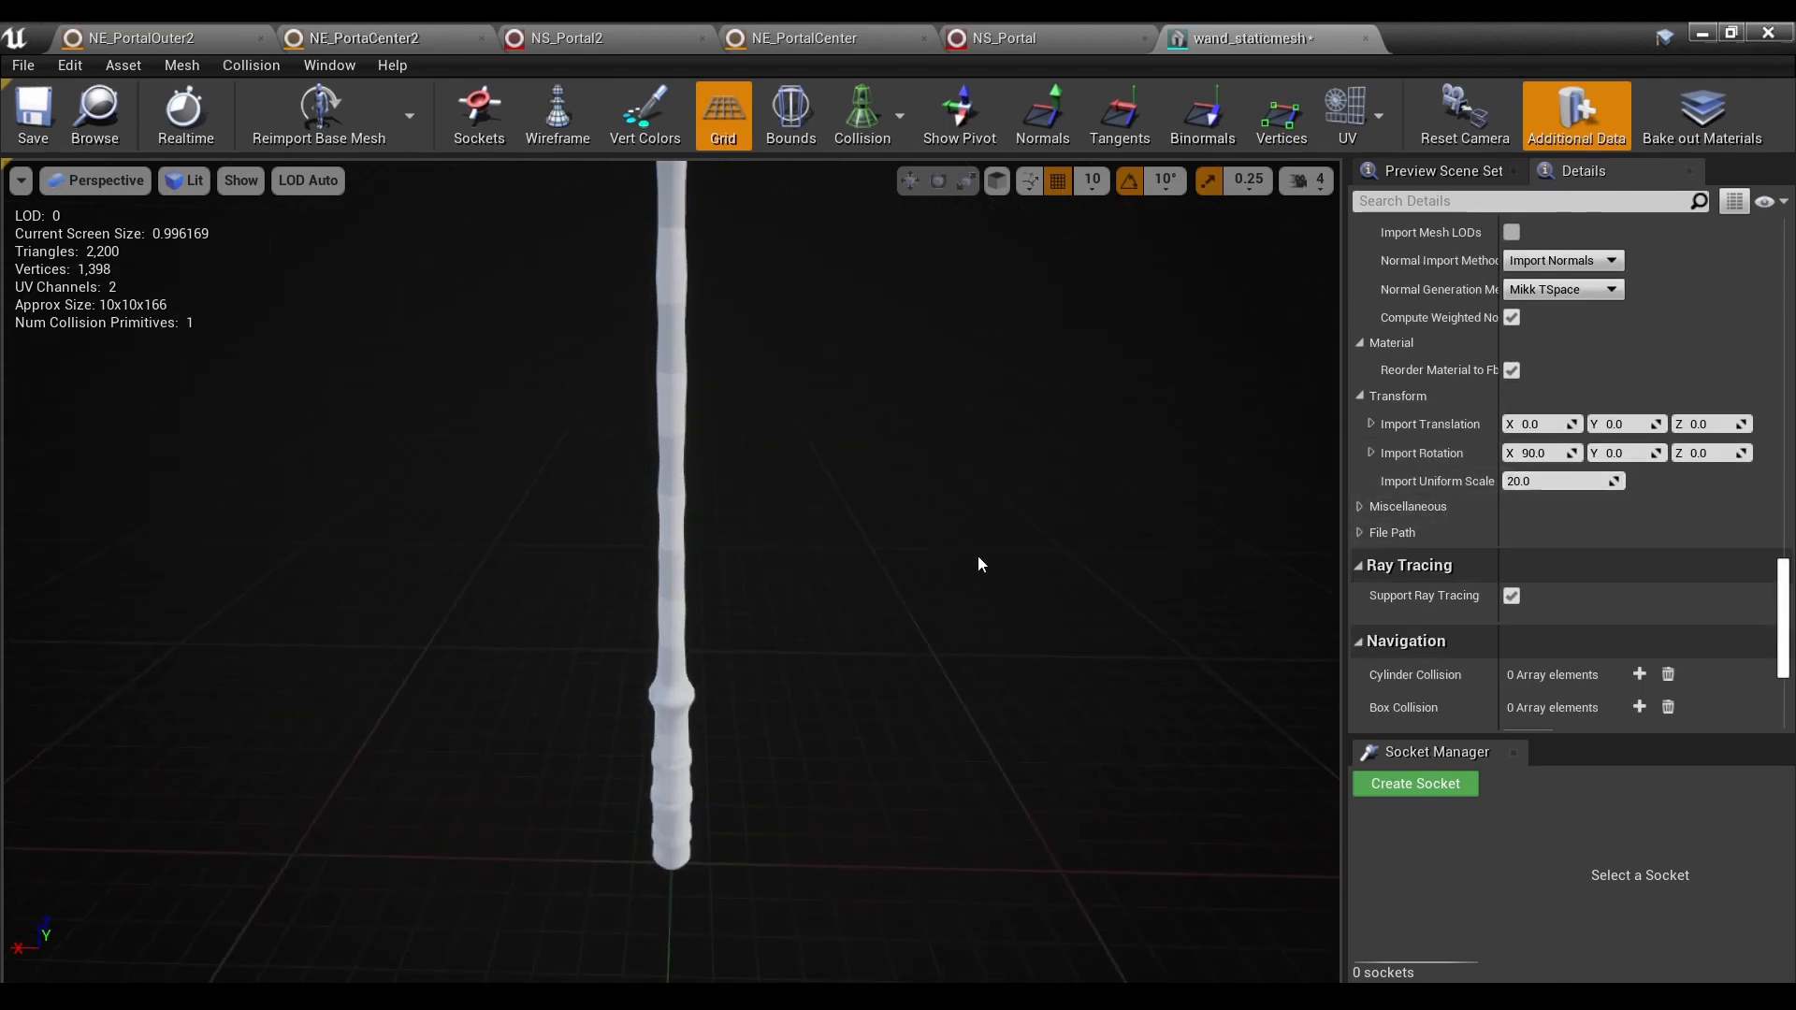
pyautogui.scroll(-3)
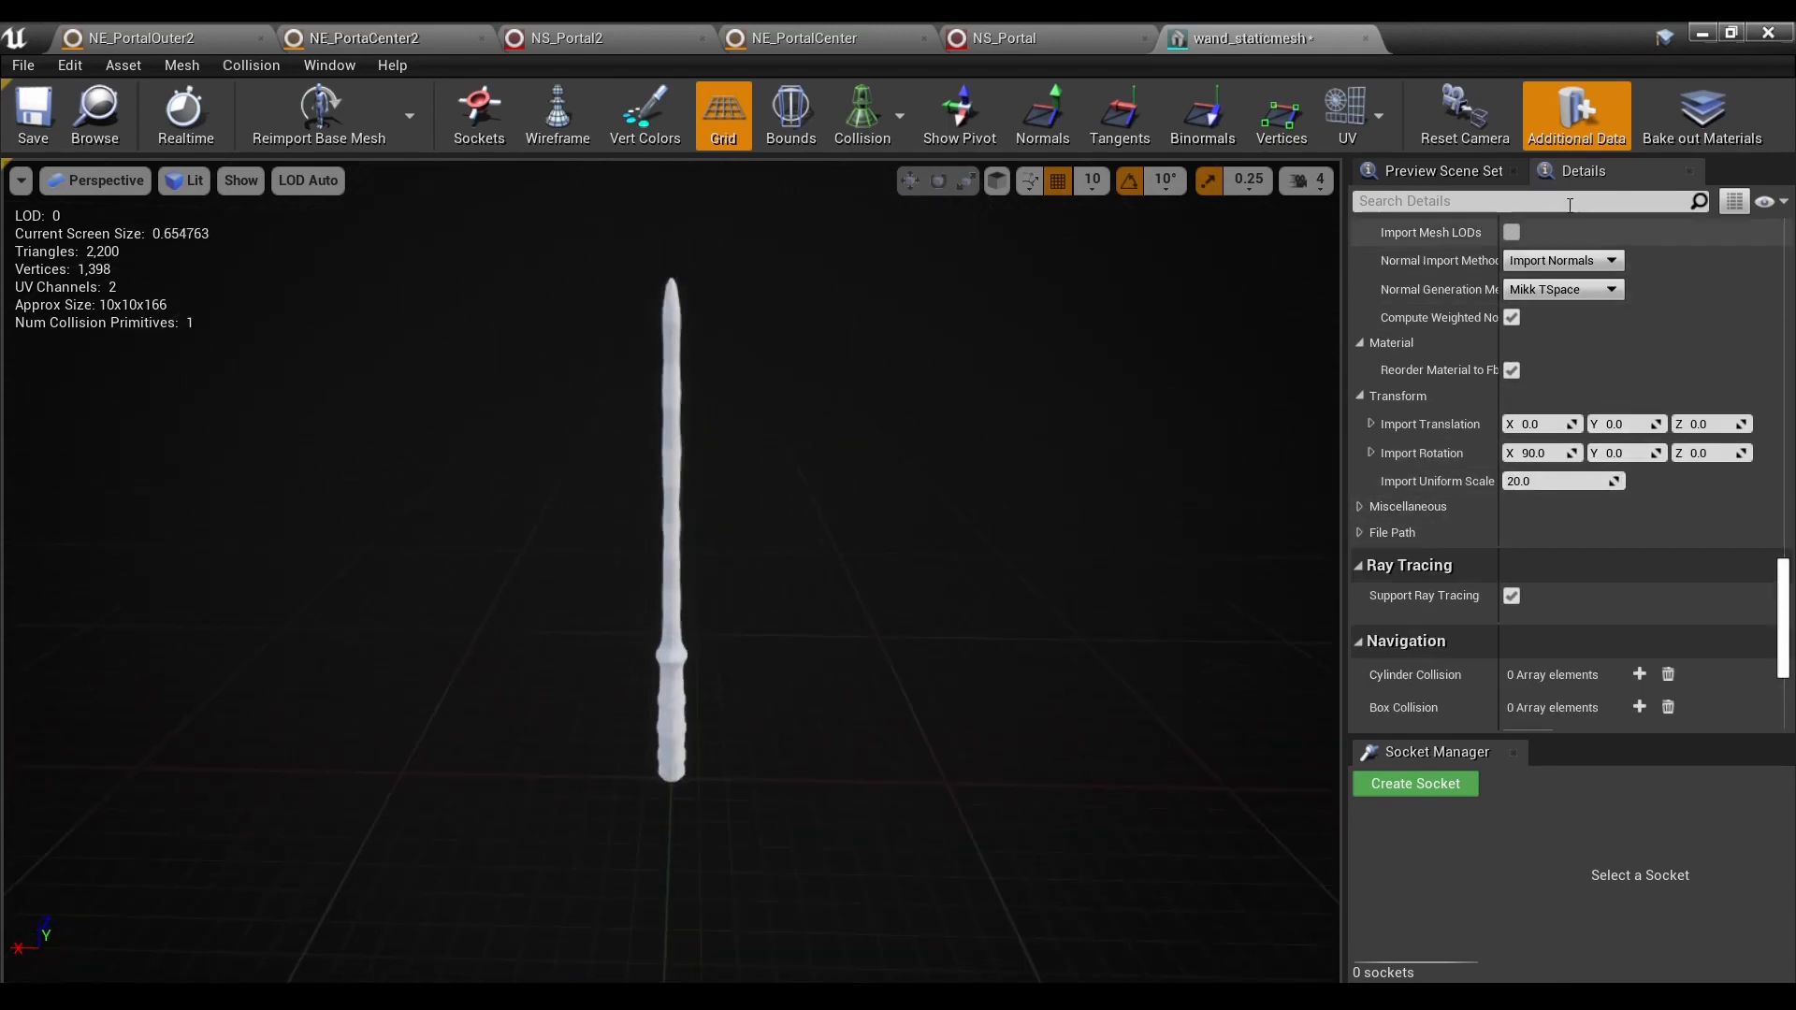